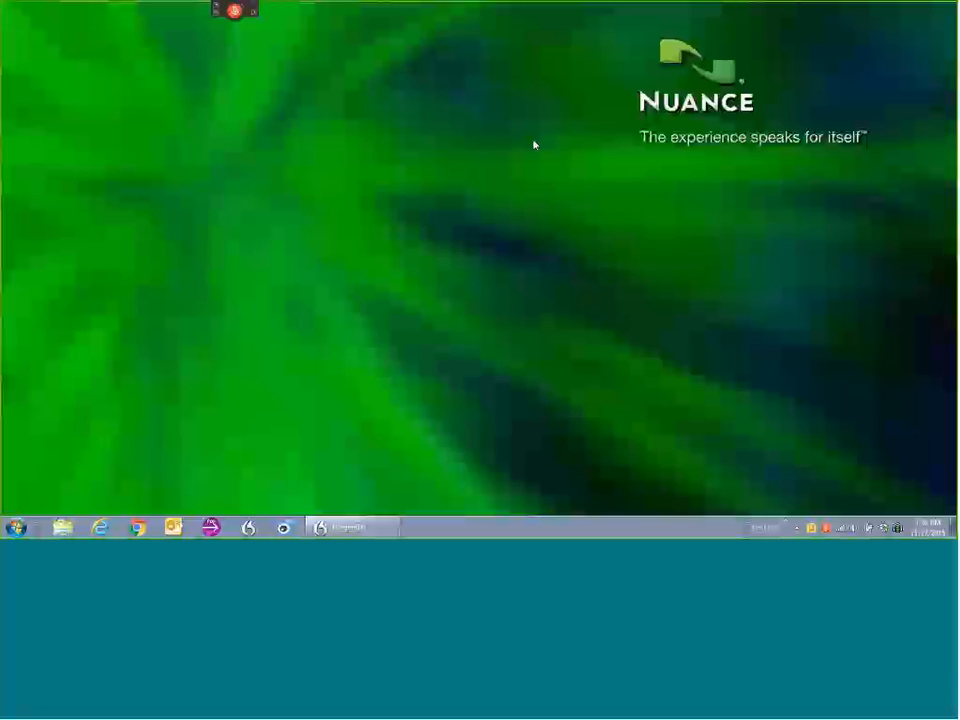
mouse_move(564, 152)
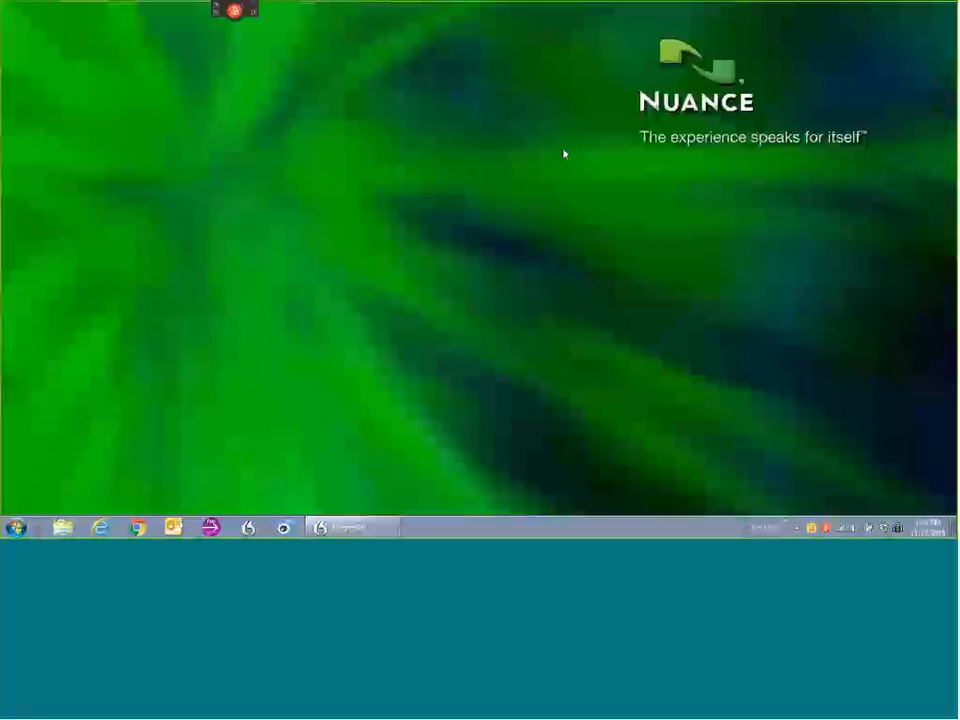
mouse_move(564, 144)
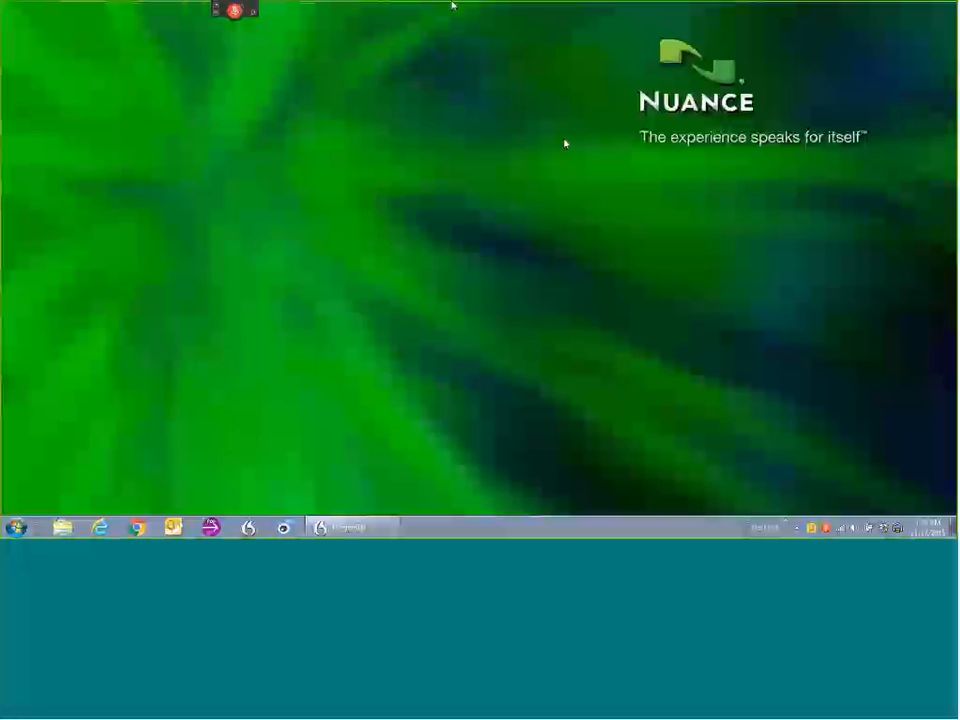
Step: Expand the DragonBar and browse its main menu and the Vocabulary menu
left_click(234, 10)
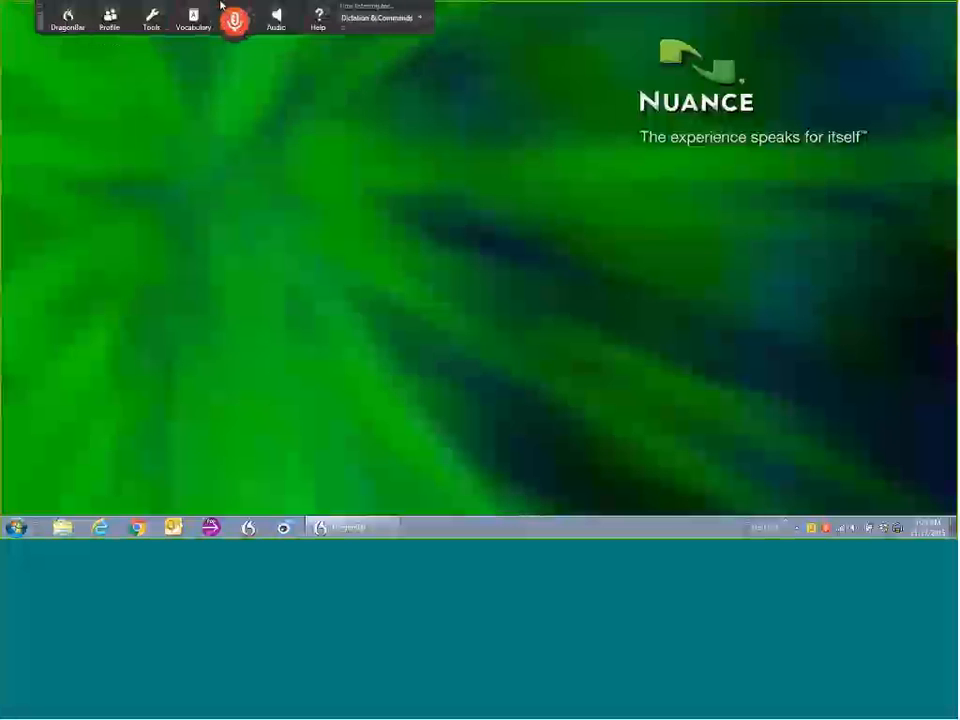
left_click(68, 20)
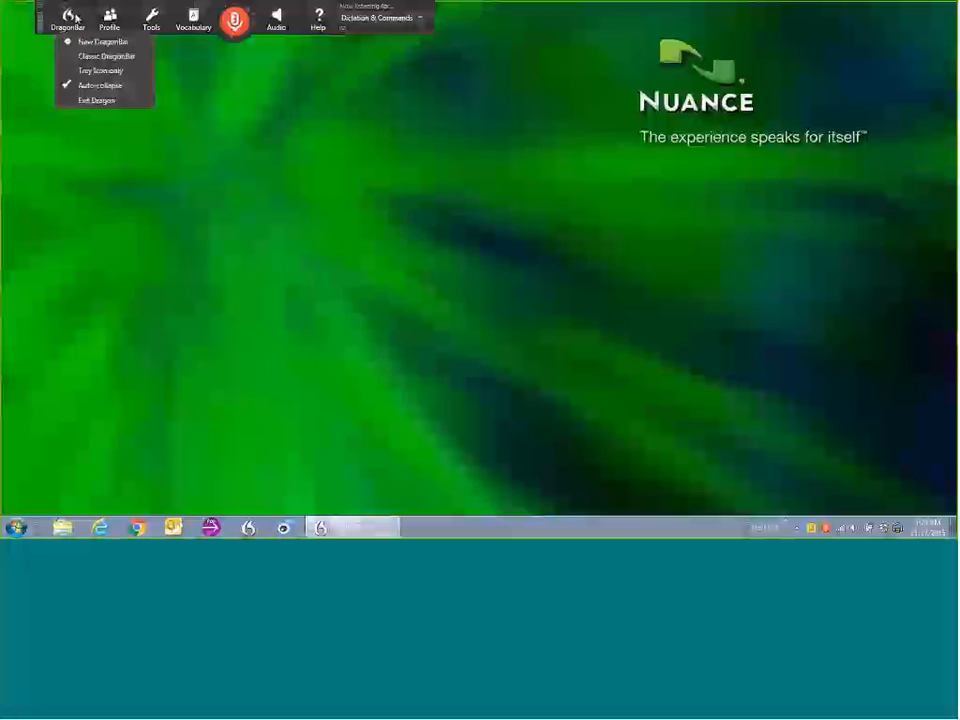
left_click(192, 18)
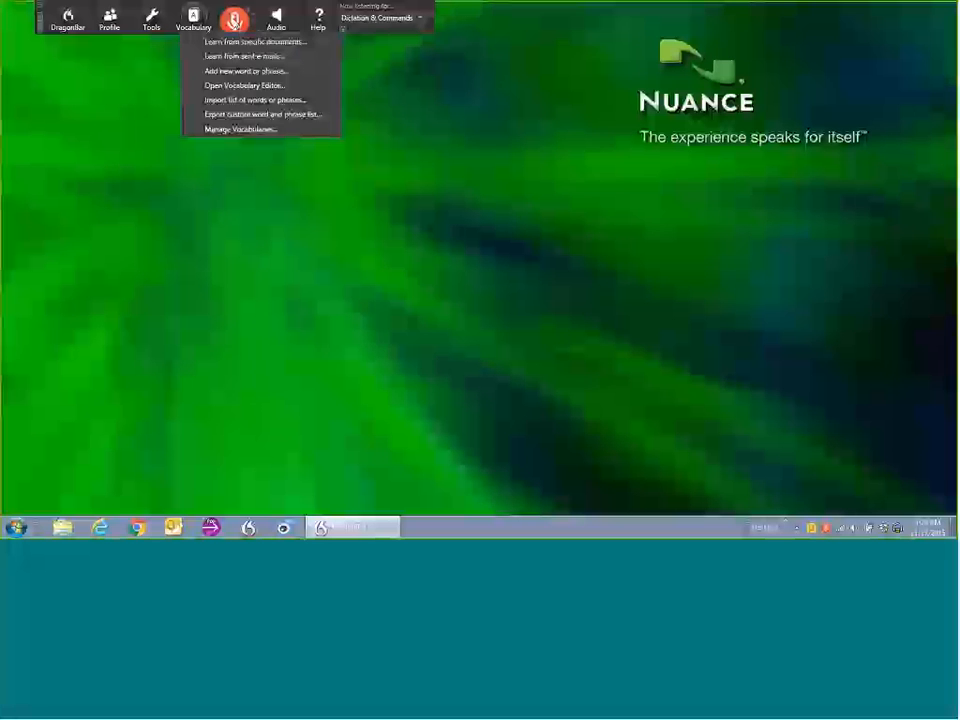
left_click(276, 18)
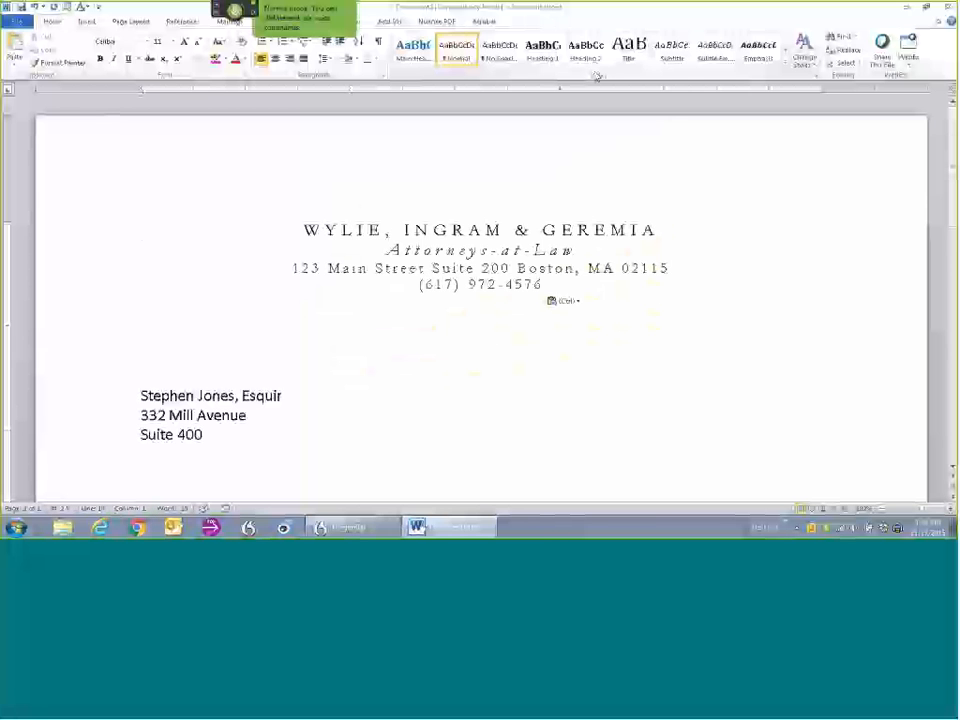
Step: Dictate 'Brookline, MA 02146', the date 'November 17, 2015' and 'Subject: Anderson Deposition'
type("Brookline, MA  02146")
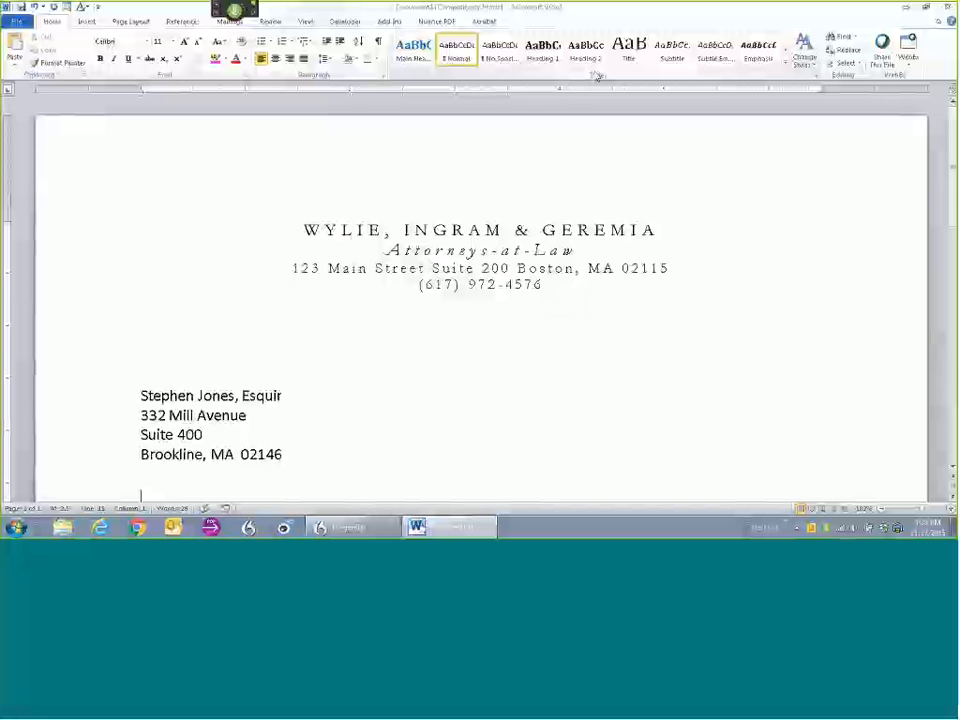
type("November 17, 2015")
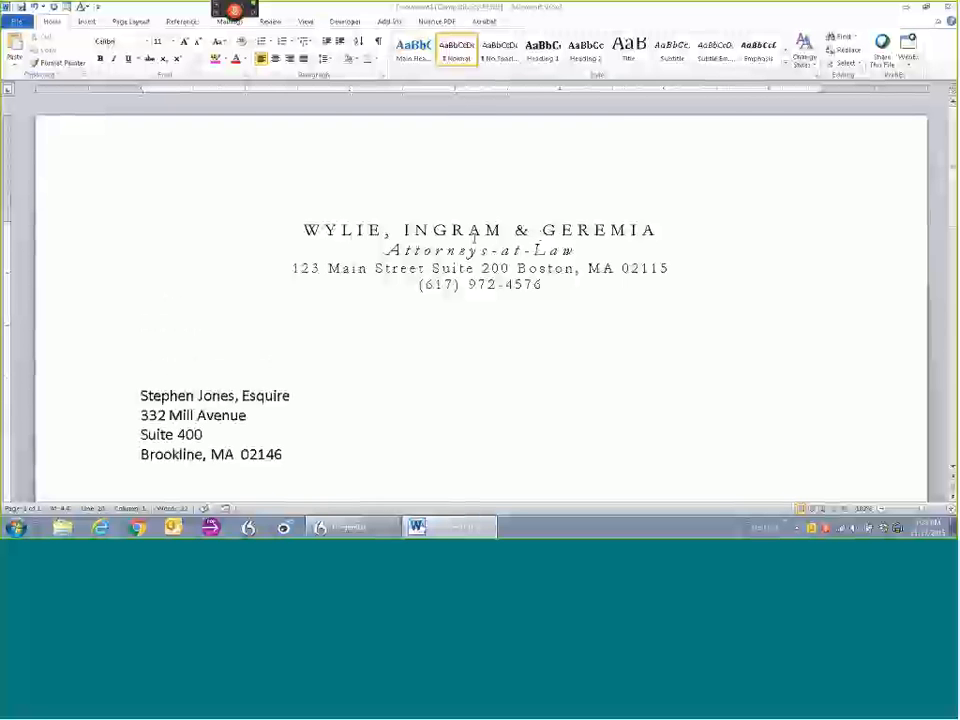
type("November 17, 2015")
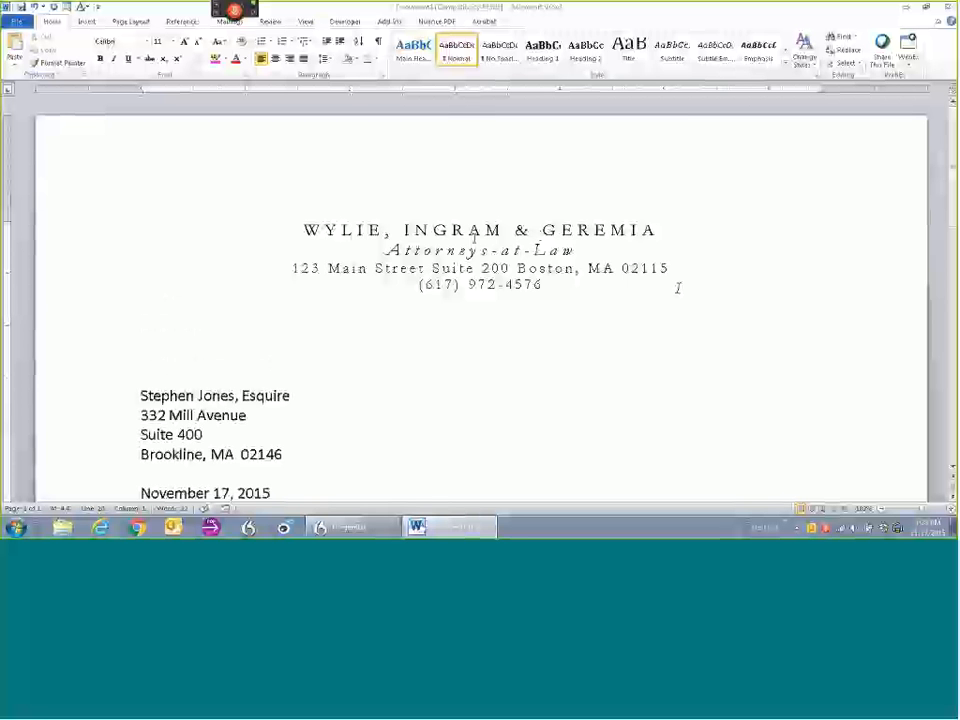
type("Subject: Anderson Deposition")
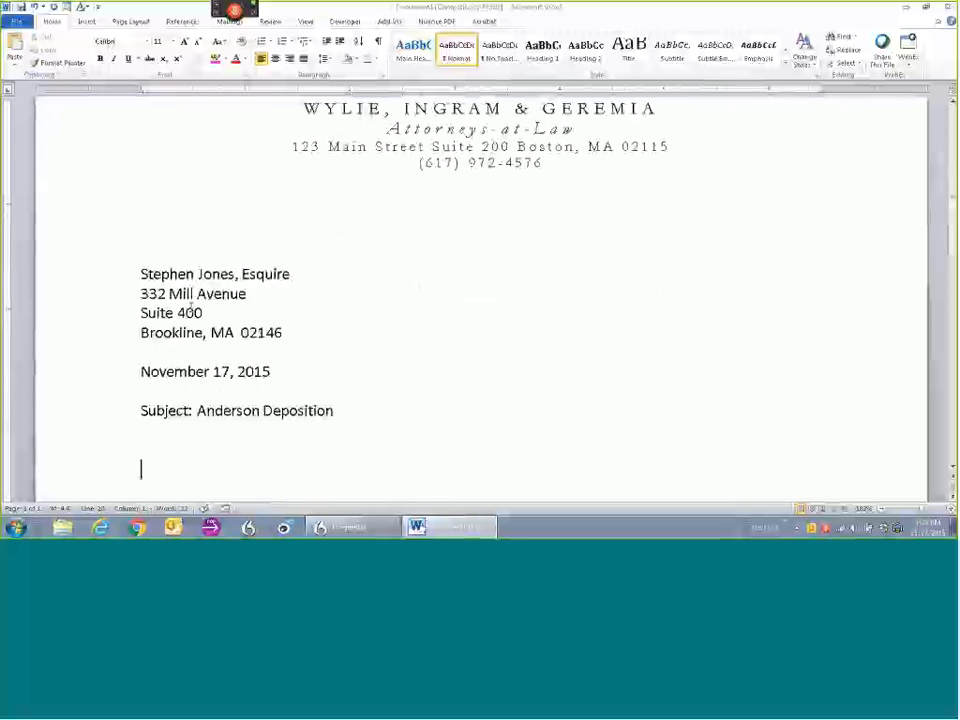
left_click_drag(140, 274, 210, 318)
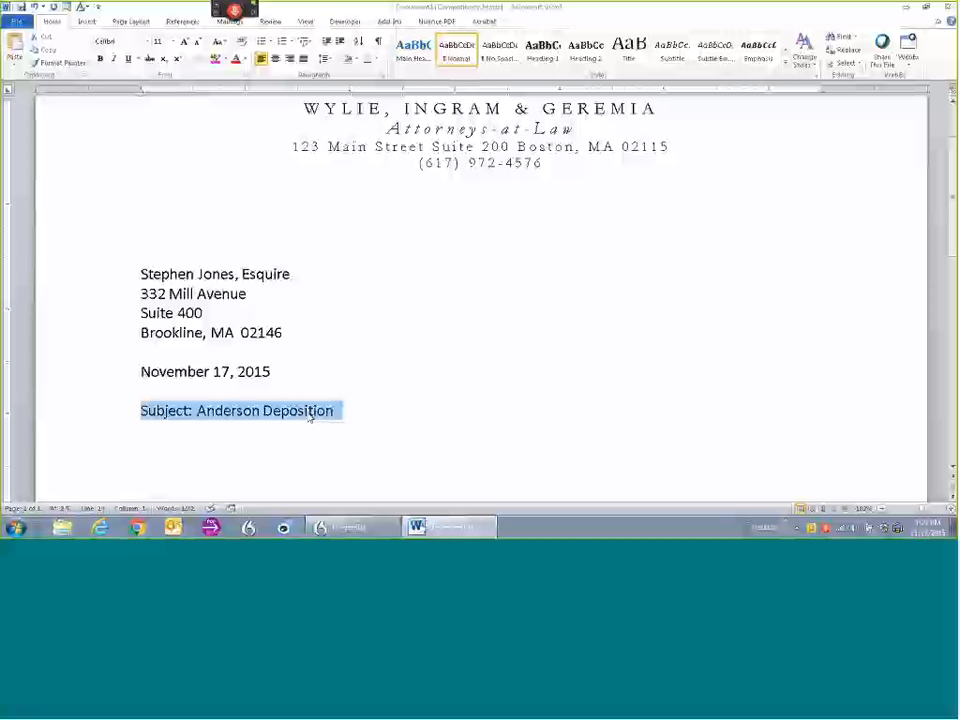
left_click(336, 412)
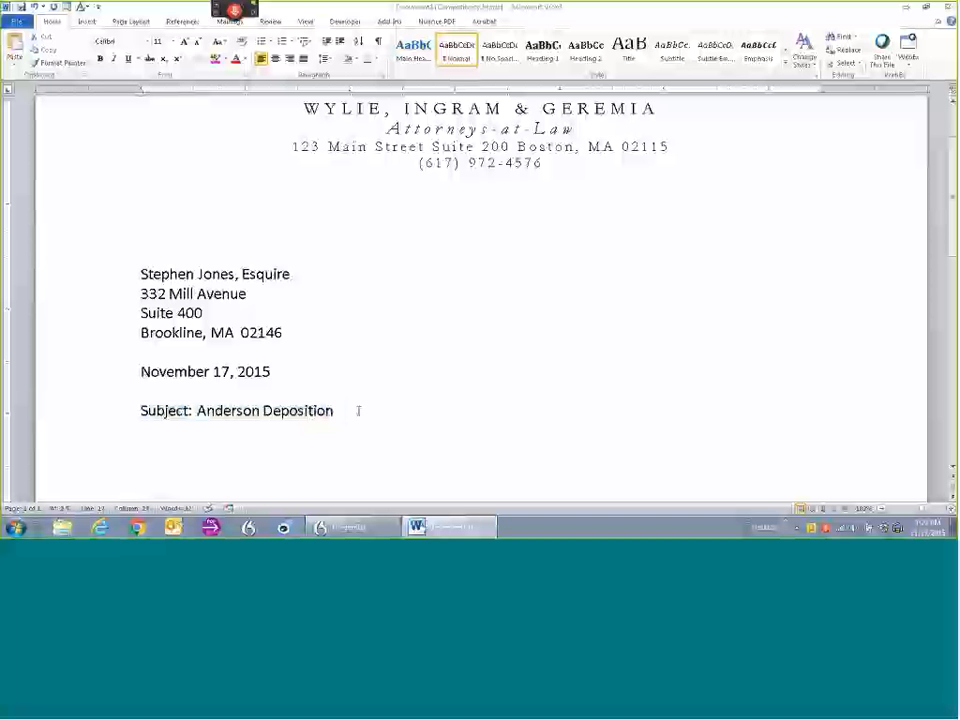
left_click(334, 410)
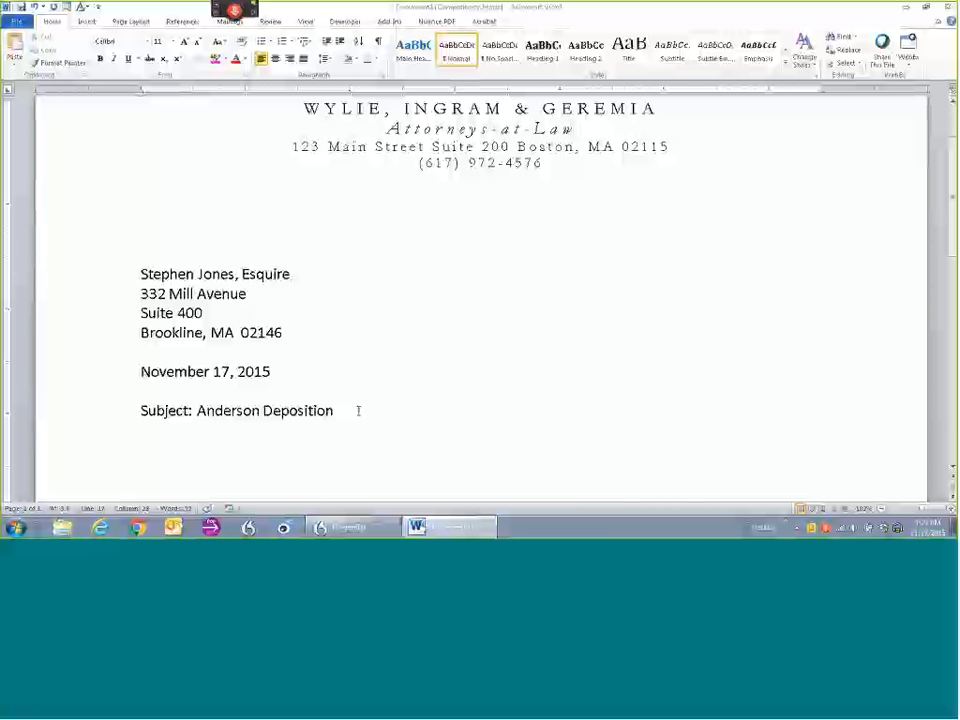
left_click(334, 410)
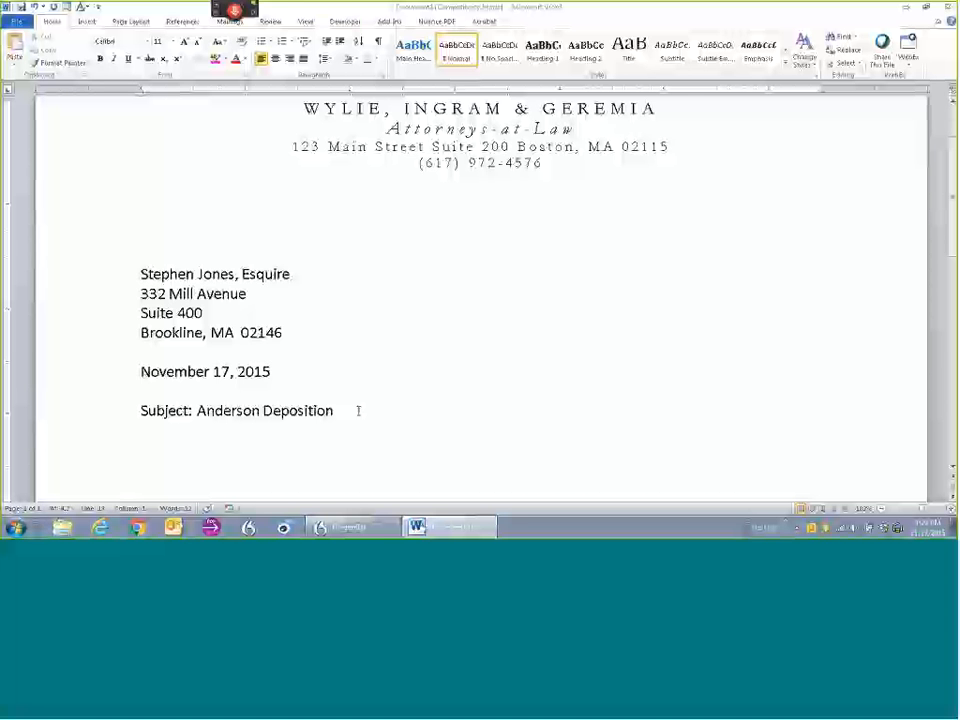
Step: Dictate 'Dear Steven:' and the first paragraph ending with the 764 F.2d 463 (3d Cir. 1999) citation
type("Dear Steven:")
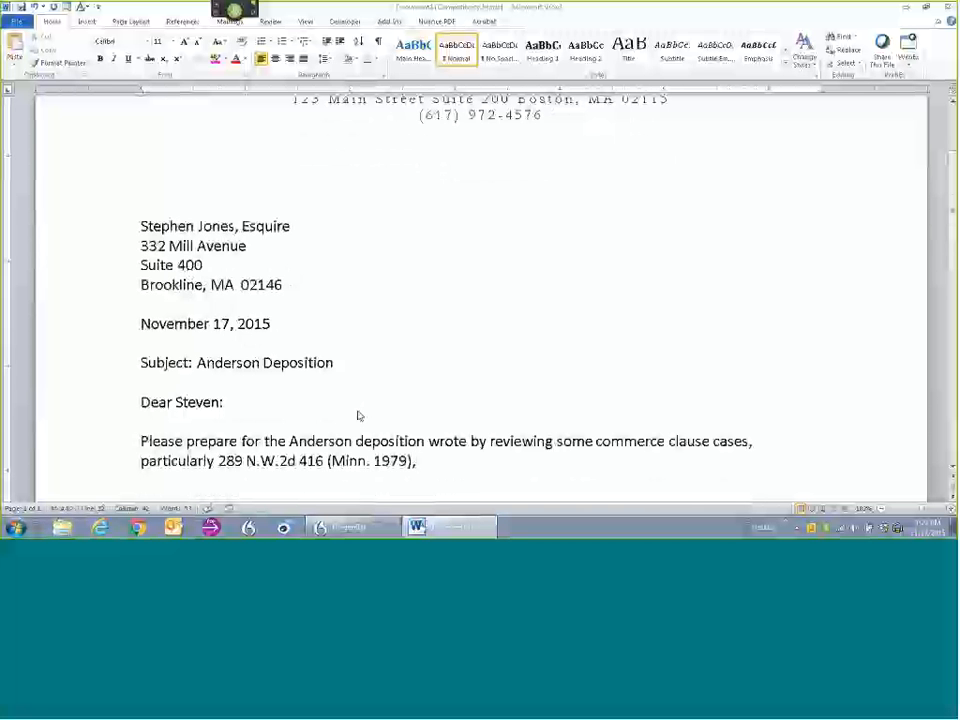
left_click(416, 460)
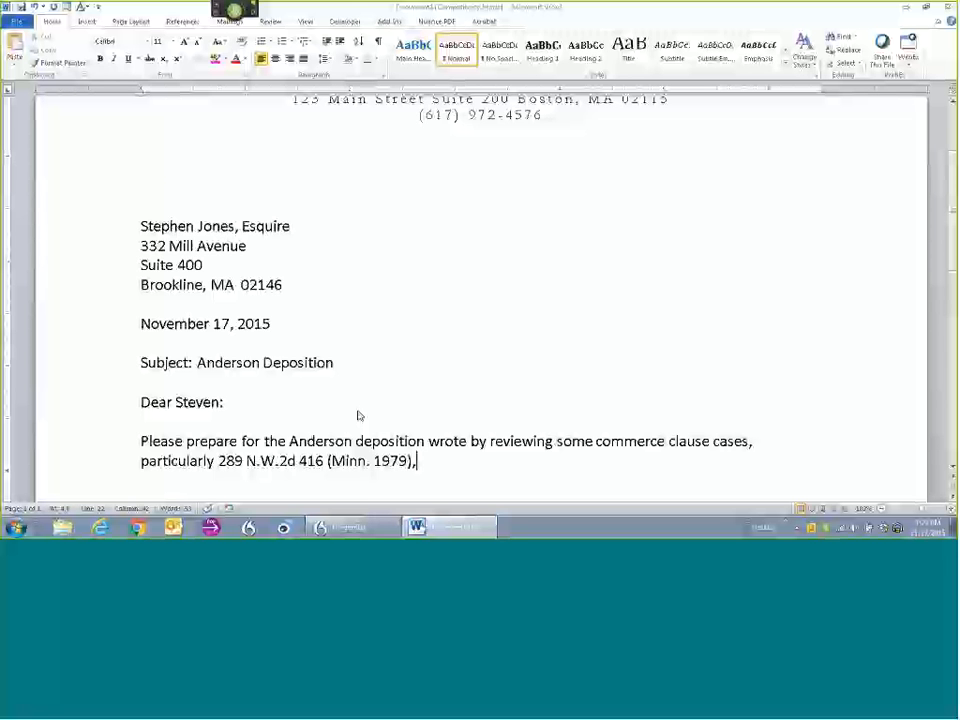
type("as well as preemption cases such as 764 F.2d 463 (3d Cir. 1999).")
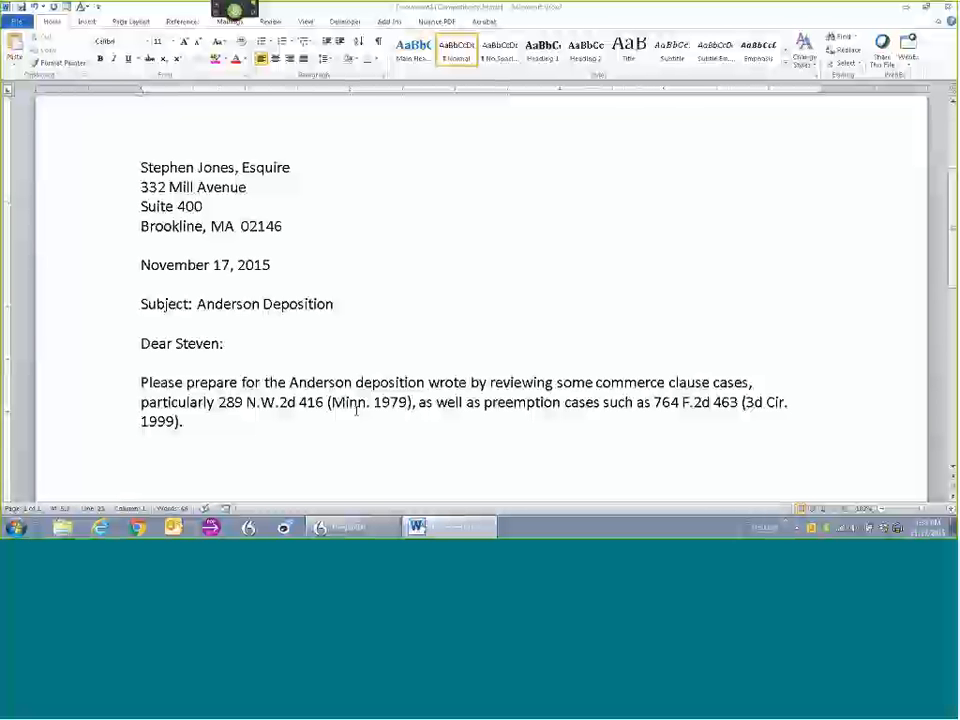
Step: Dictate the home rule powers and Defendant municipality paragraphs, then the Sincerely closing and signature block
type("Within that present context,, consider home rule powers plus related policy issues. Also remember that when a federal statute does not directly overcome State law, a federal administrative agency may do so by regulation, reference")
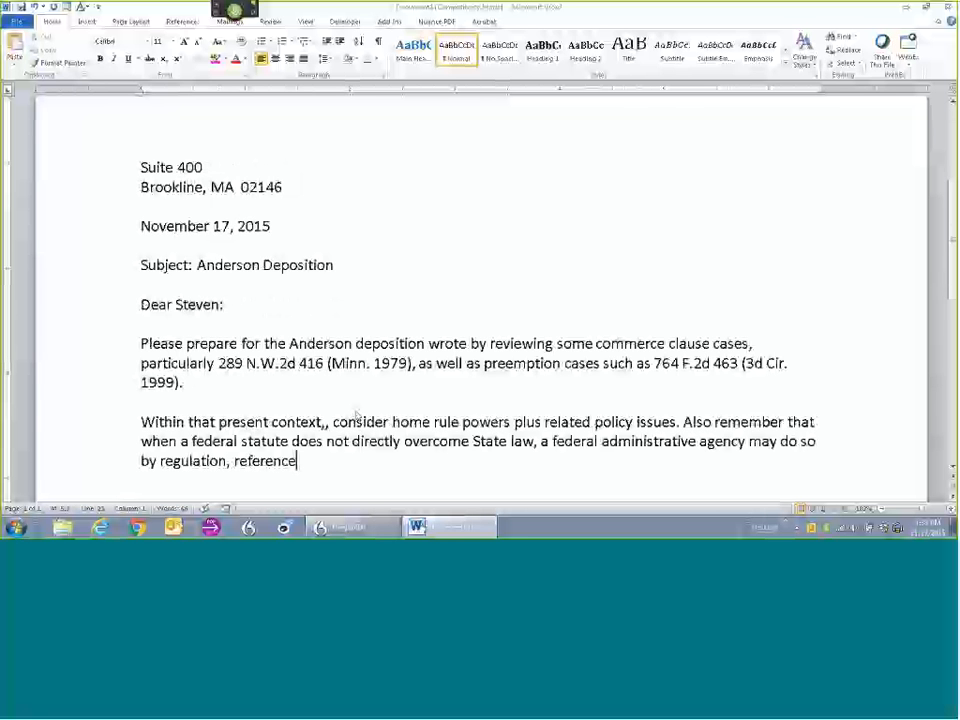
type("Stephen Jones, Esquire")
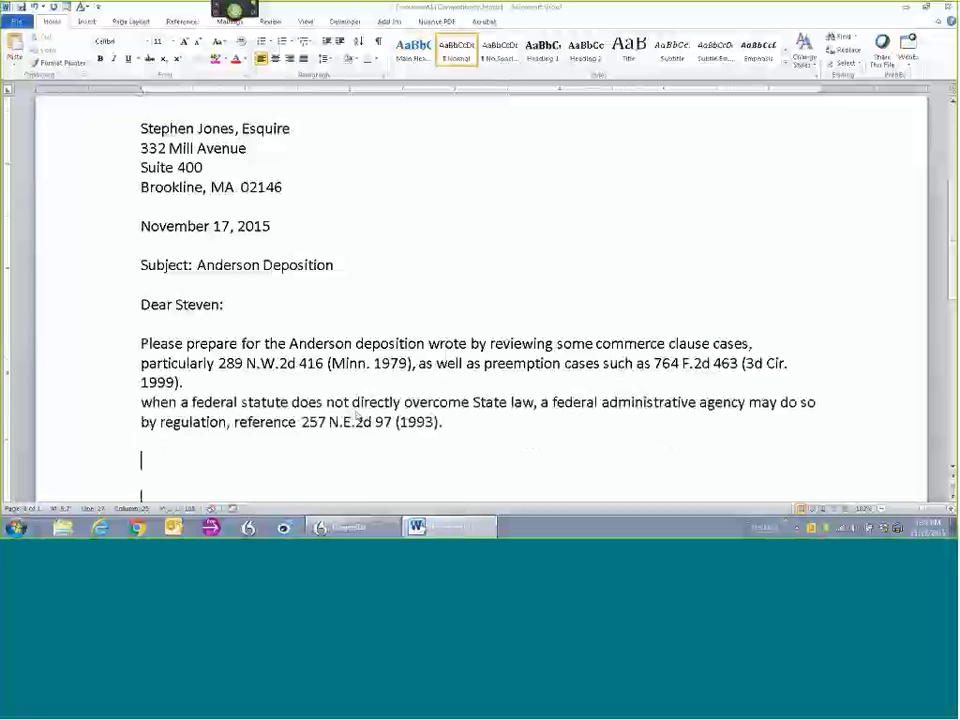
type("Within that present context,, consider home rule powers plus related policy issues. Also remember that")
type("You may want to argue that the Defendant municipality has exceeded its powers in an area of statewide concern, citing 137 A.2d 1030 (1977).")
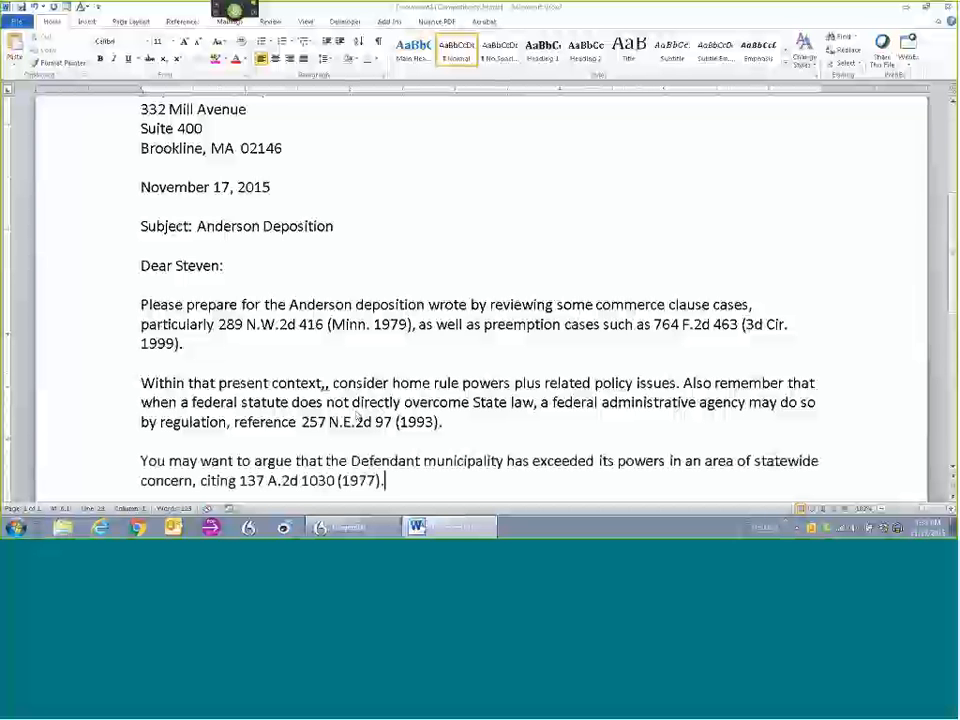
scroll("down", 3)
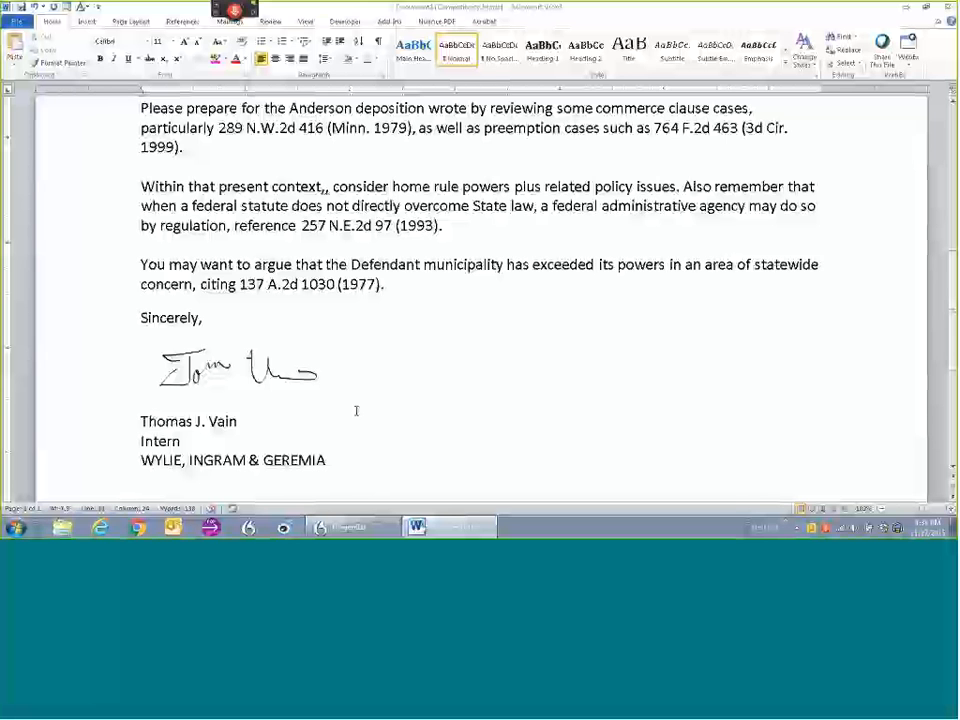
left_click(324, 460)
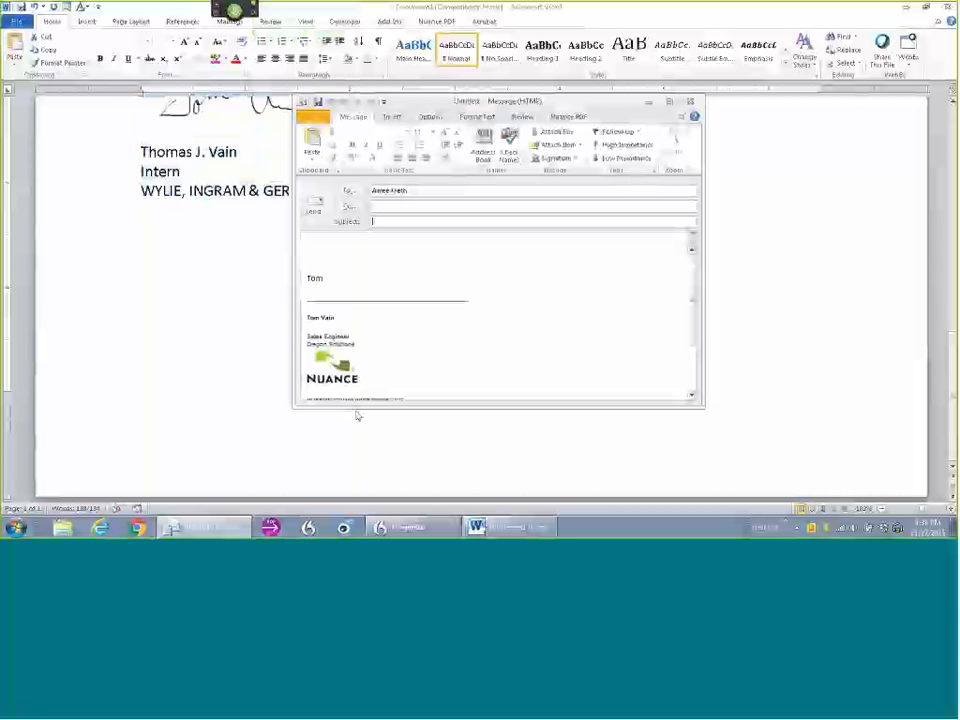
Step: Maximize the new Outlook message window via its system menu
left_click(304, 100)
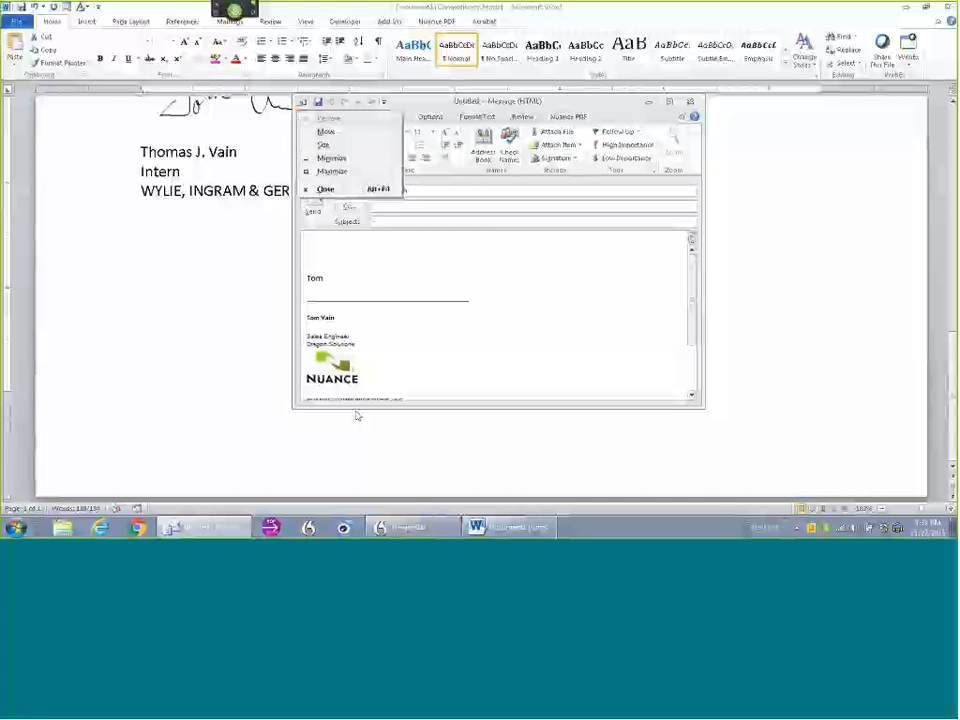
left_click(332, 158)
type("Anderson Deposition")
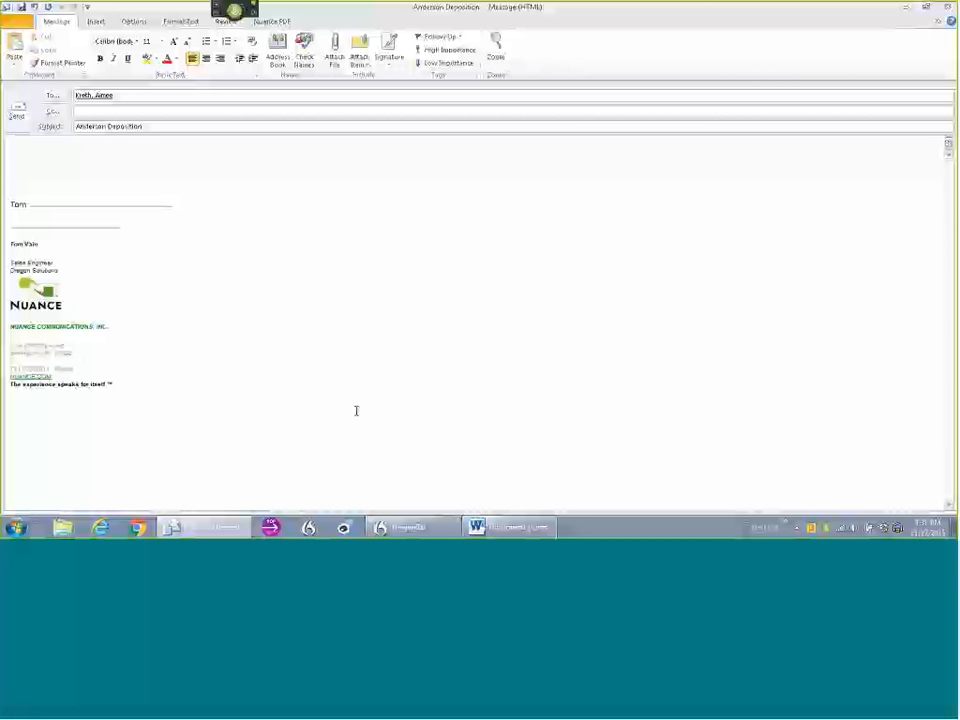
Step: Write 'Hello Aimee,' noting the Anderson deposition is attached below and inviting questions
type("Hello Aimee,")
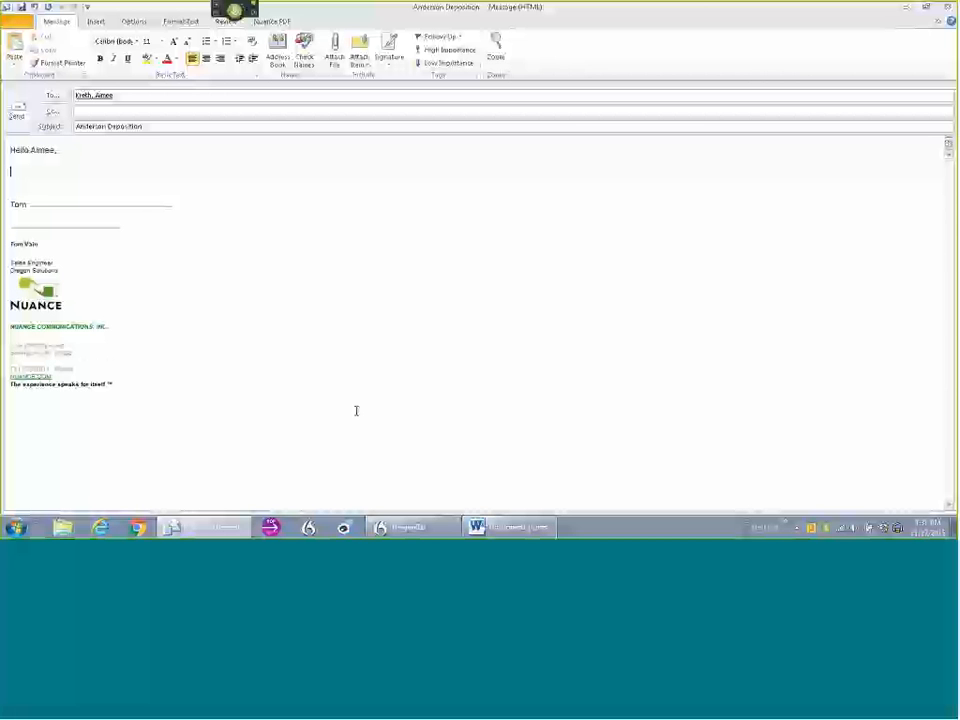
type("I've attached the Anderson deposition below.")
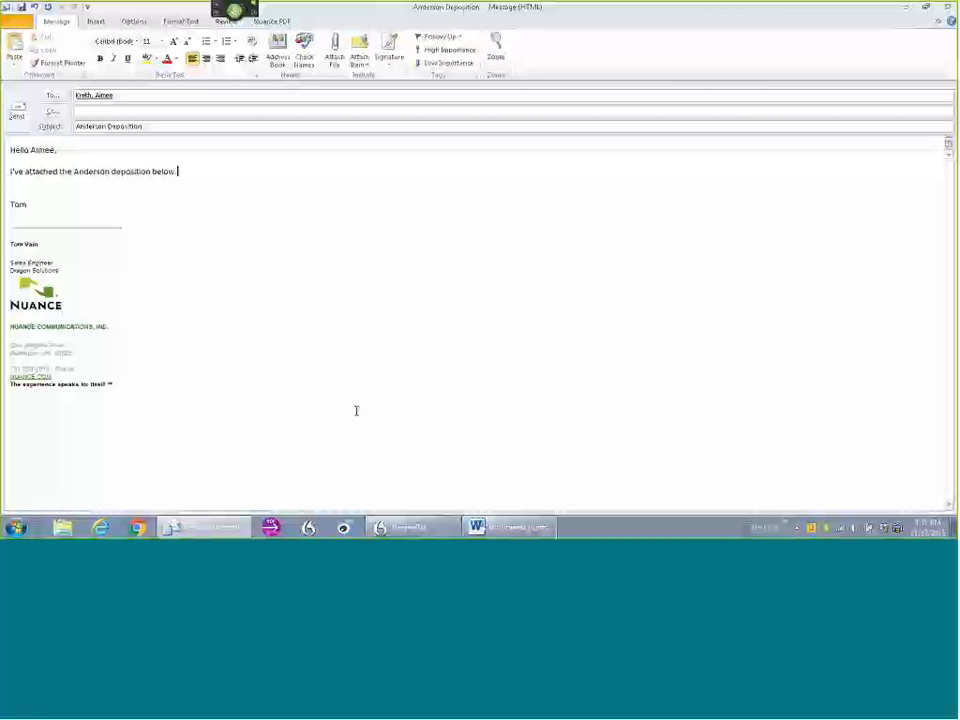
type("Please let know if you have any questions")
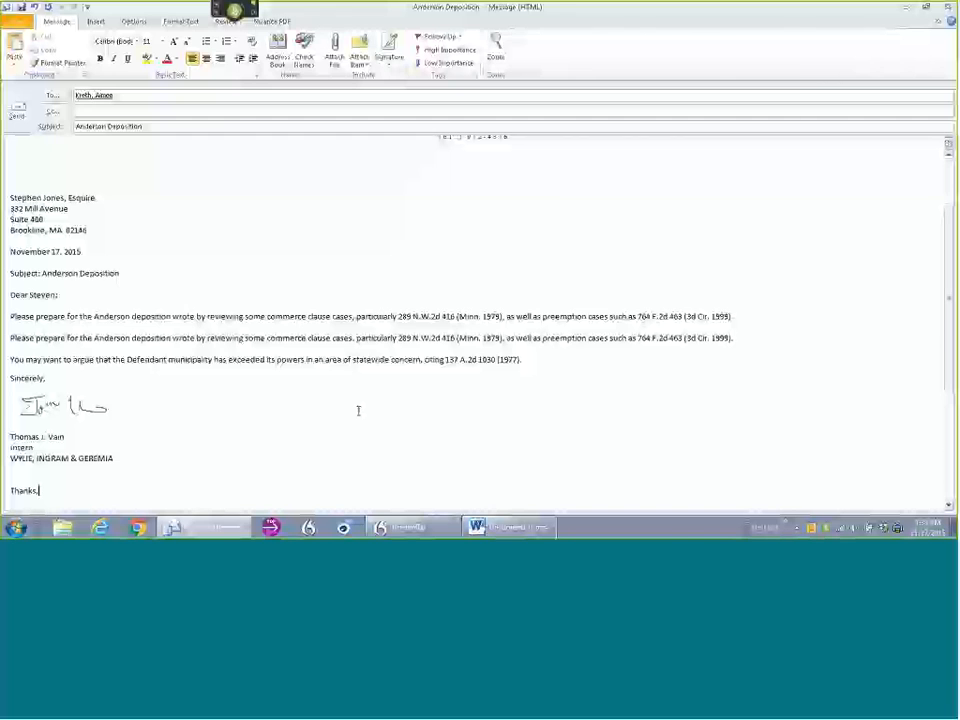
Step: Paste the full Word deposition letter into the email body beneath the greeting
left_click(448, 528)
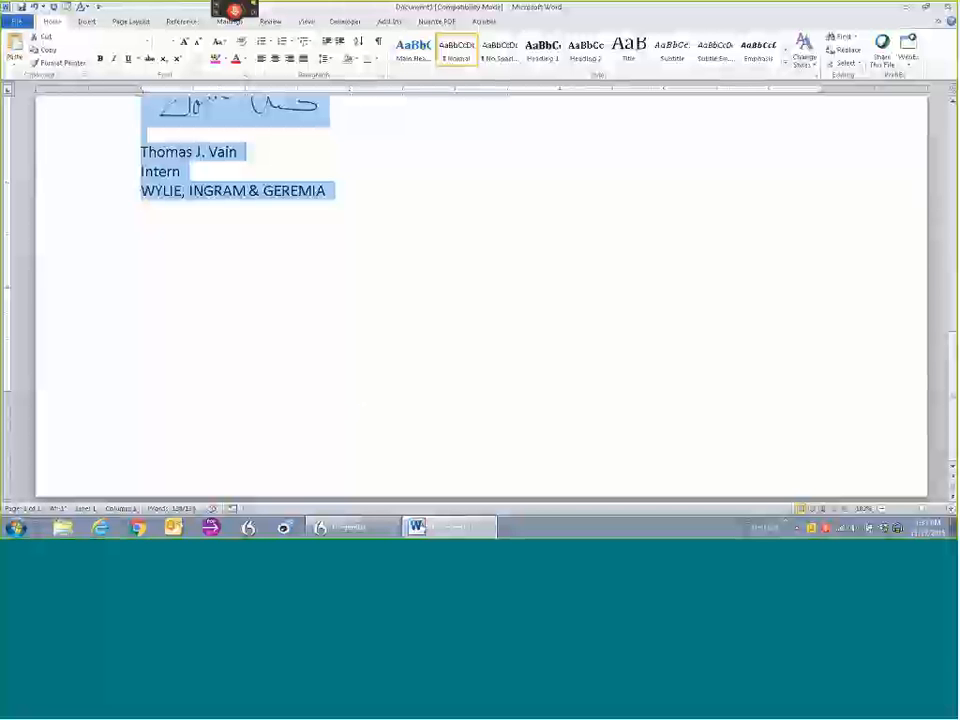
Step: Clear the Word page and start Transcribe Recording from Dragon's Tools menu, continuing past the preferences
key("Delete")
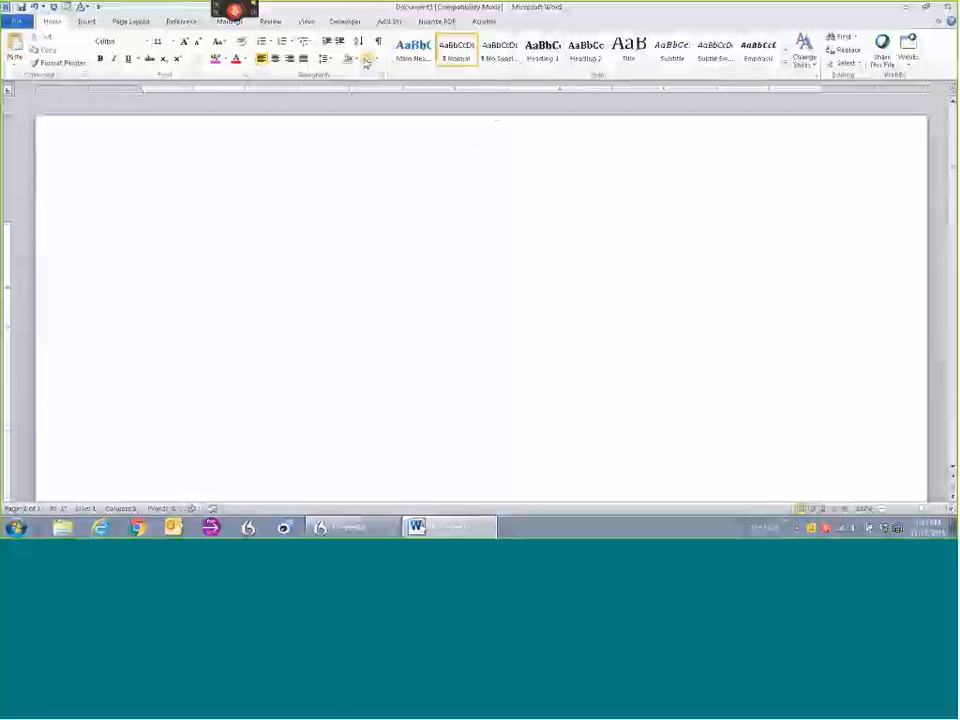
left_click(150, 18)
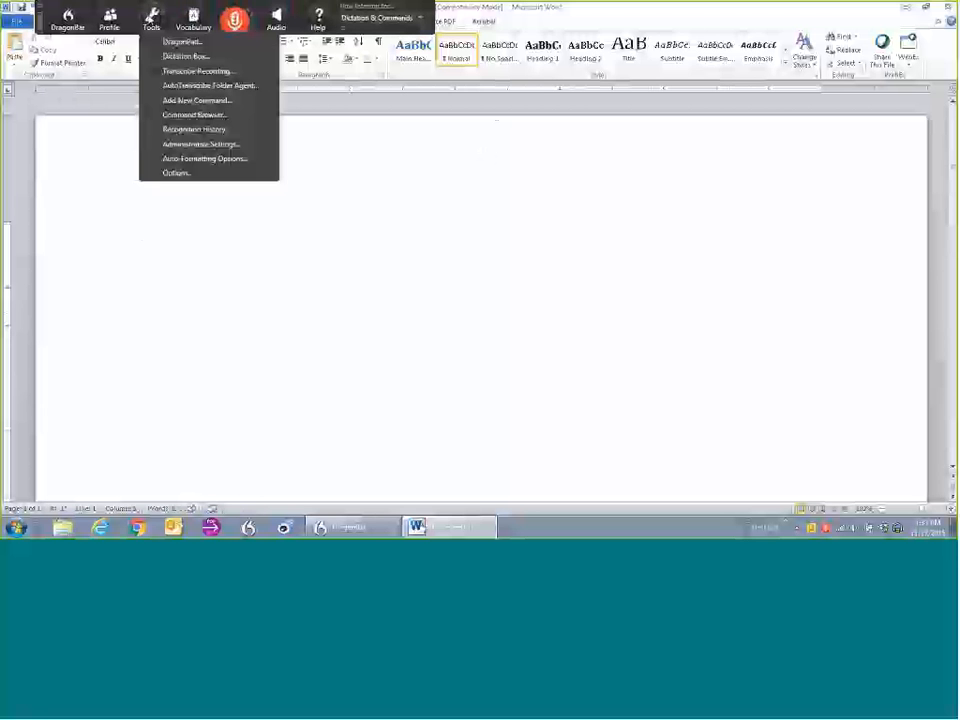
left_click(200, 70)
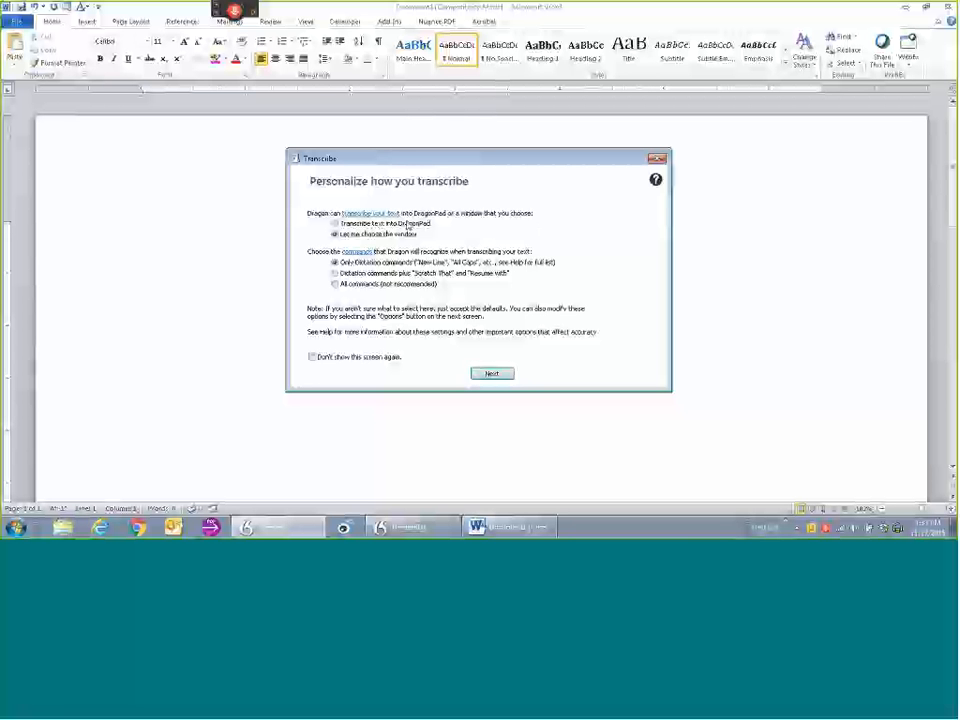
left_click(322, 234)
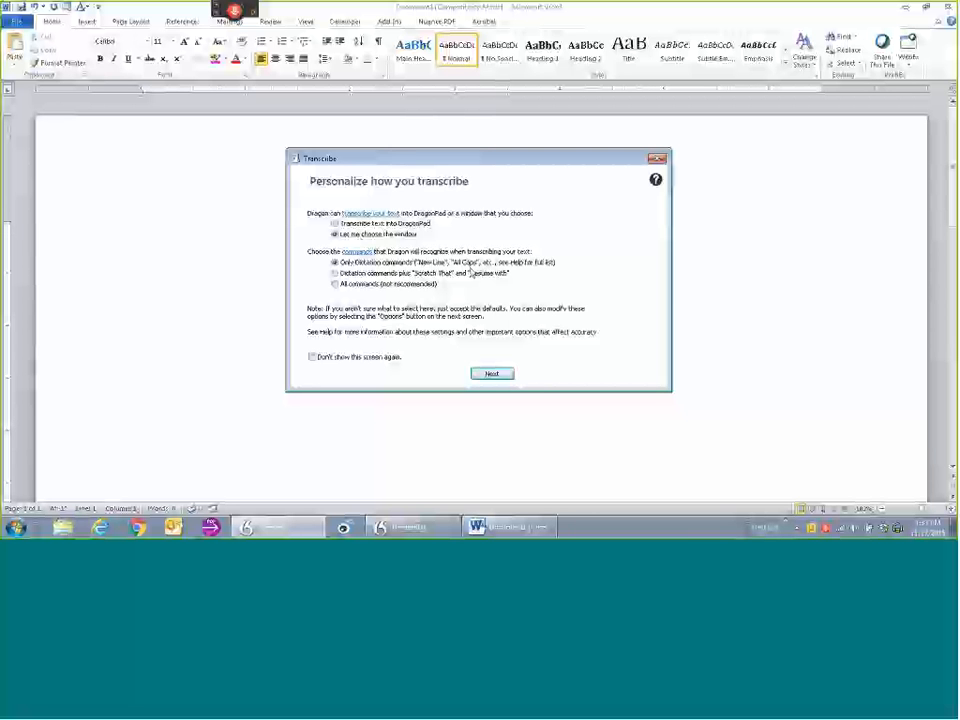
left_click(492, 374)
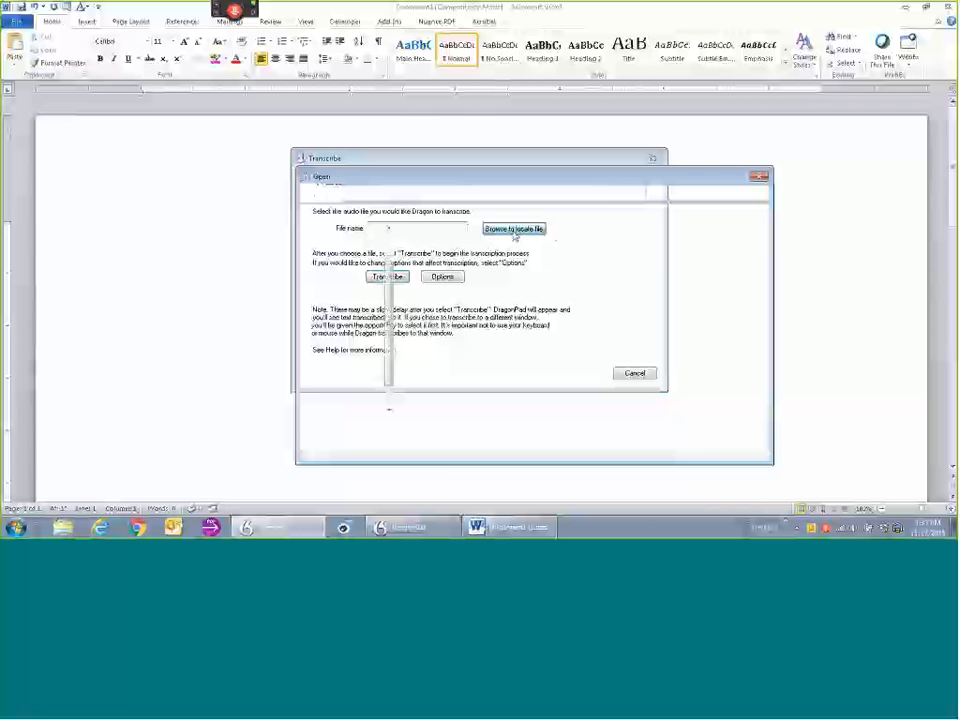
Step: Browse to the recorded audio file in the Output folder and confirm it for transcription
left_click(514, 228)
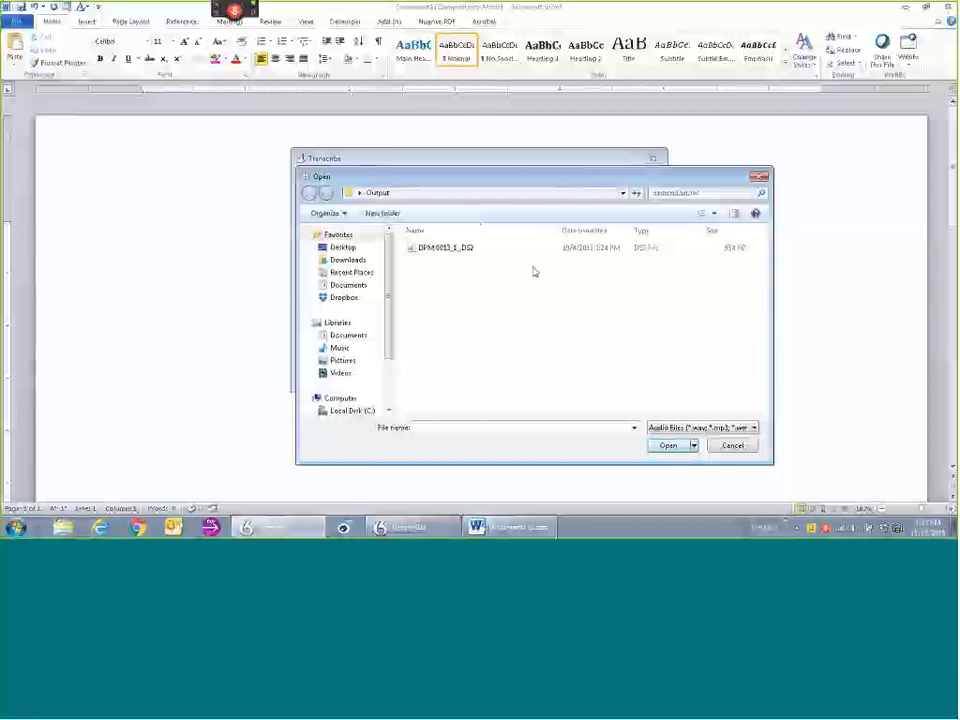
left_click(444, 248)
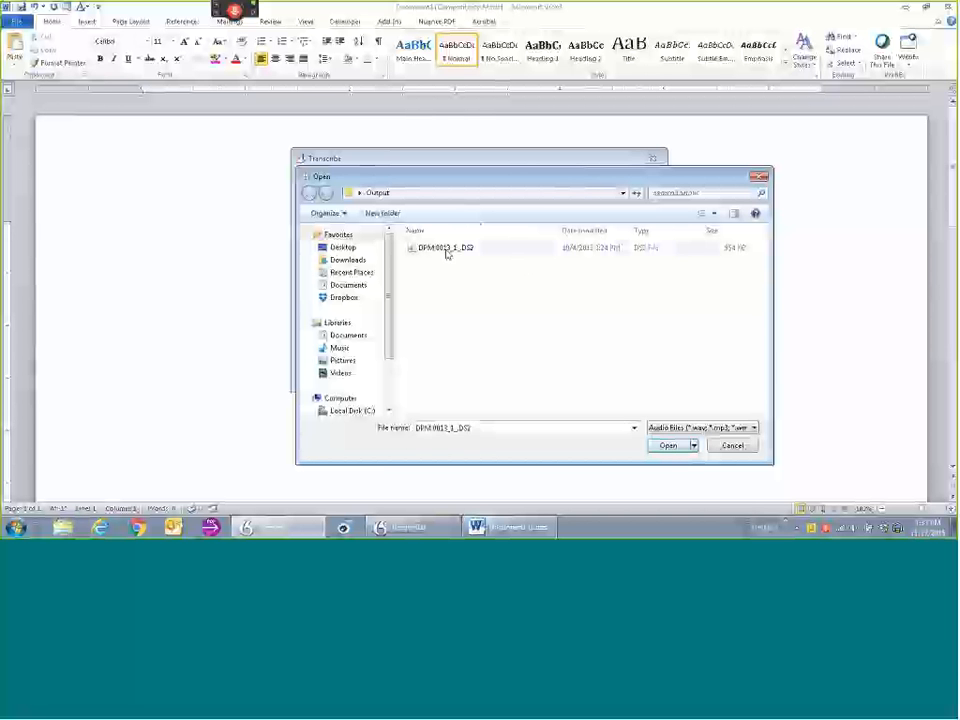
left_click(450, 248)
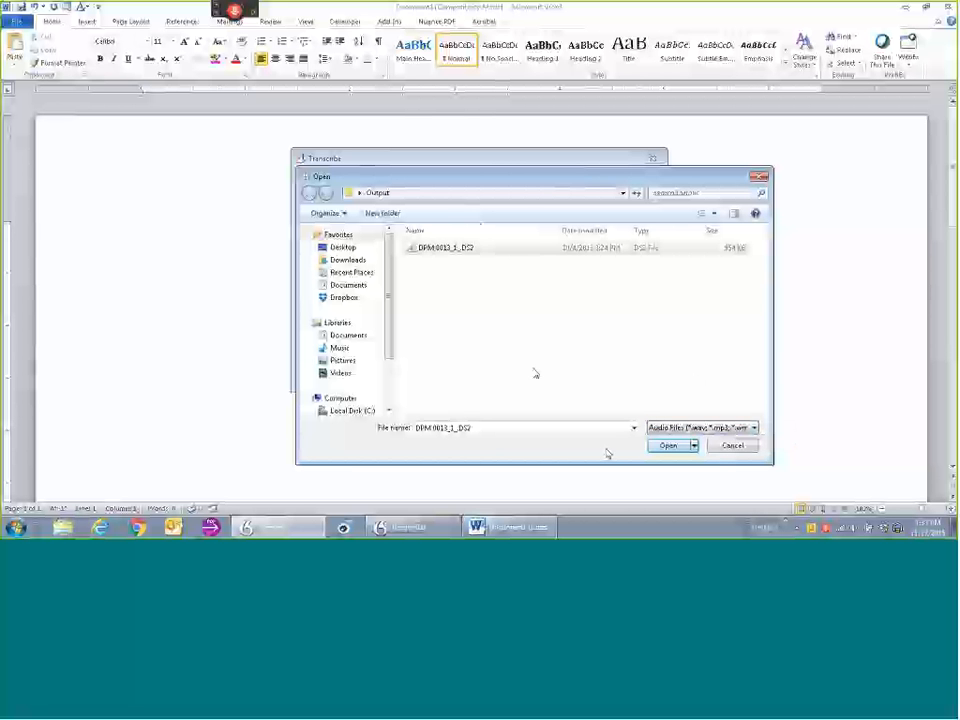
left_click(668, 444)
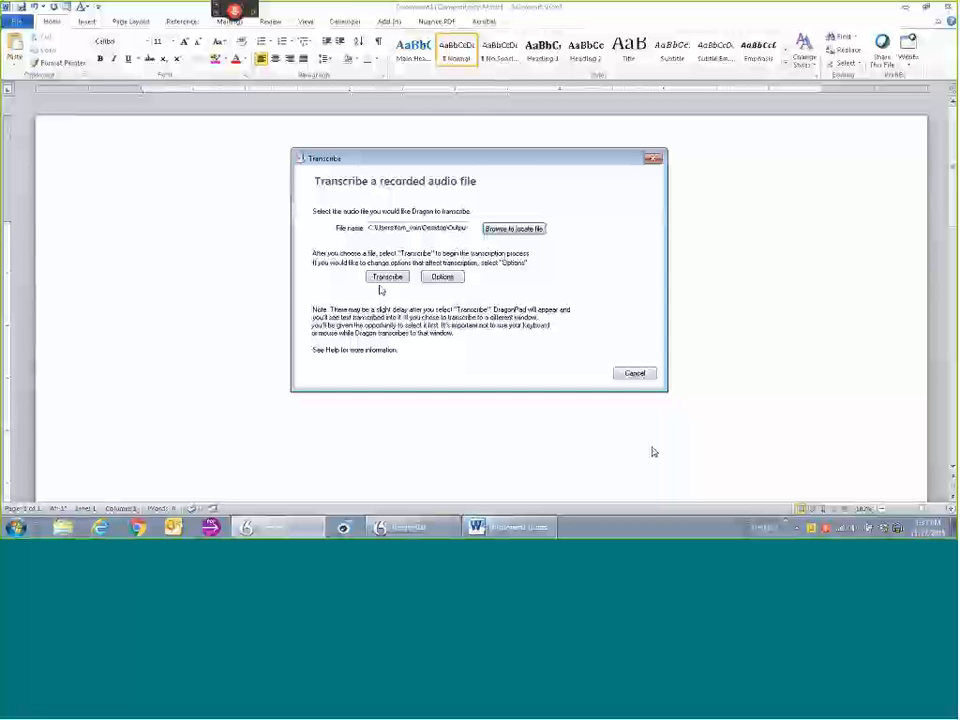
Step: Transcribe the recording into Word, producing the Sally Smith witness report through OPINION/RECOMMENDATION
left_click(388, 276)
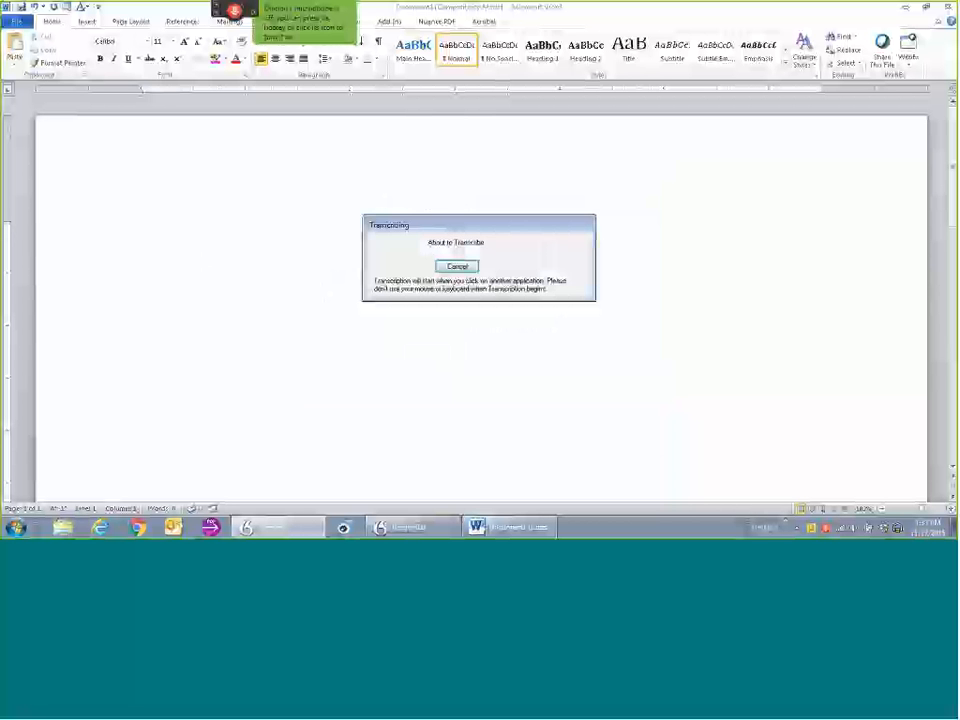
mouse_move(206, 232)
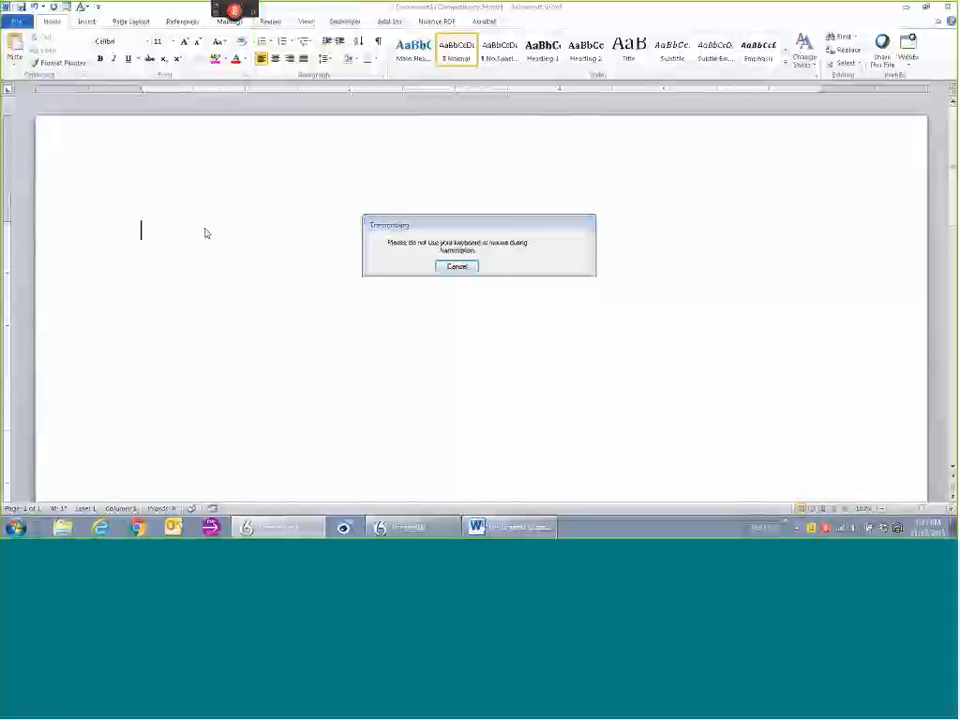
type("Sally Smith is 36 years of age. At th")
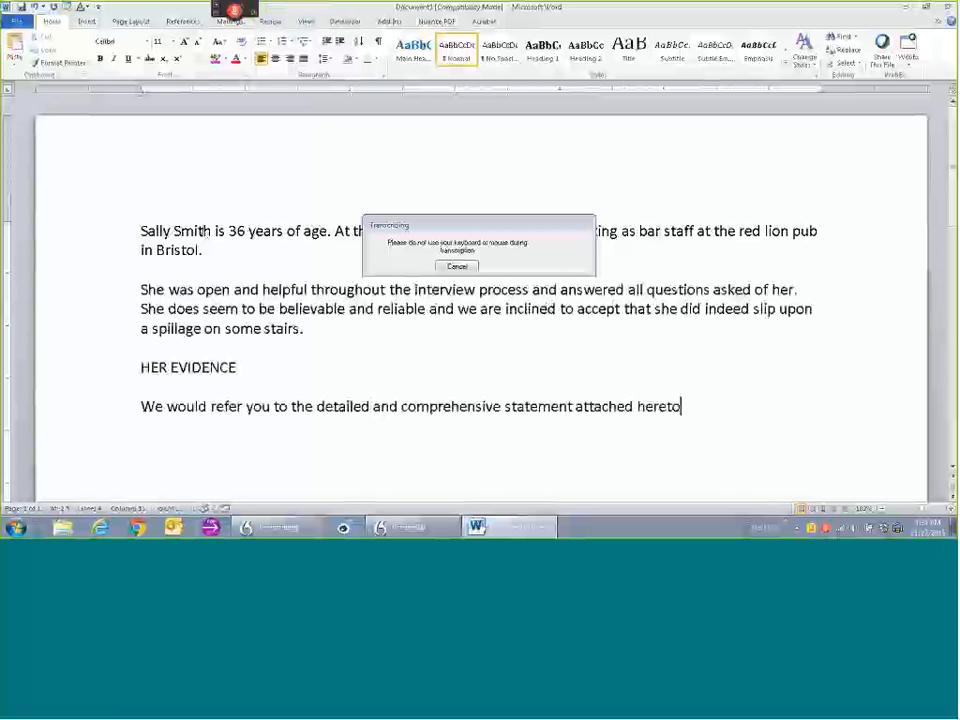
type(", the principal points of which we she was working at the time of the accident. She is vague regarding the date of the accident and the statement will certainly require amendment in that regard")
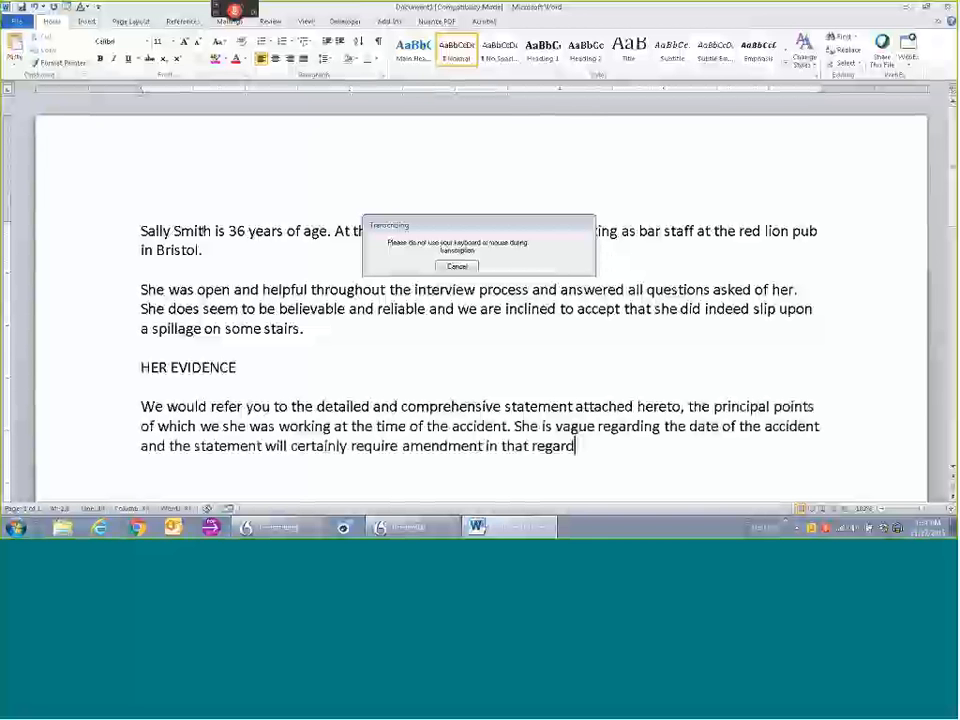
type("(paragraphs 2 and 3")
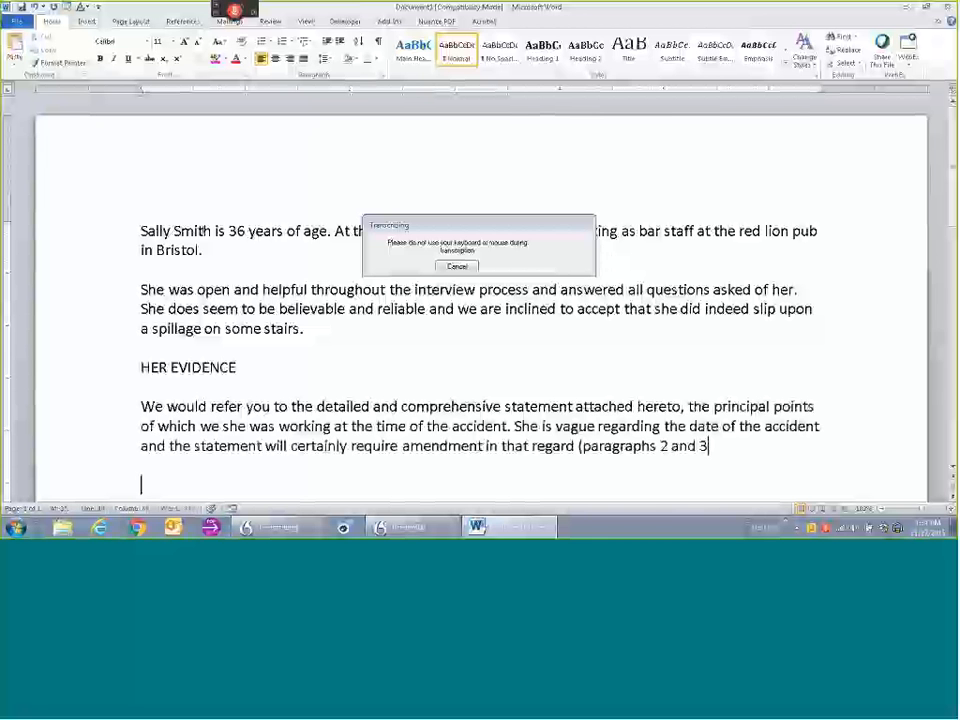
type("She been working there for about 2 ½ years as bar staff")
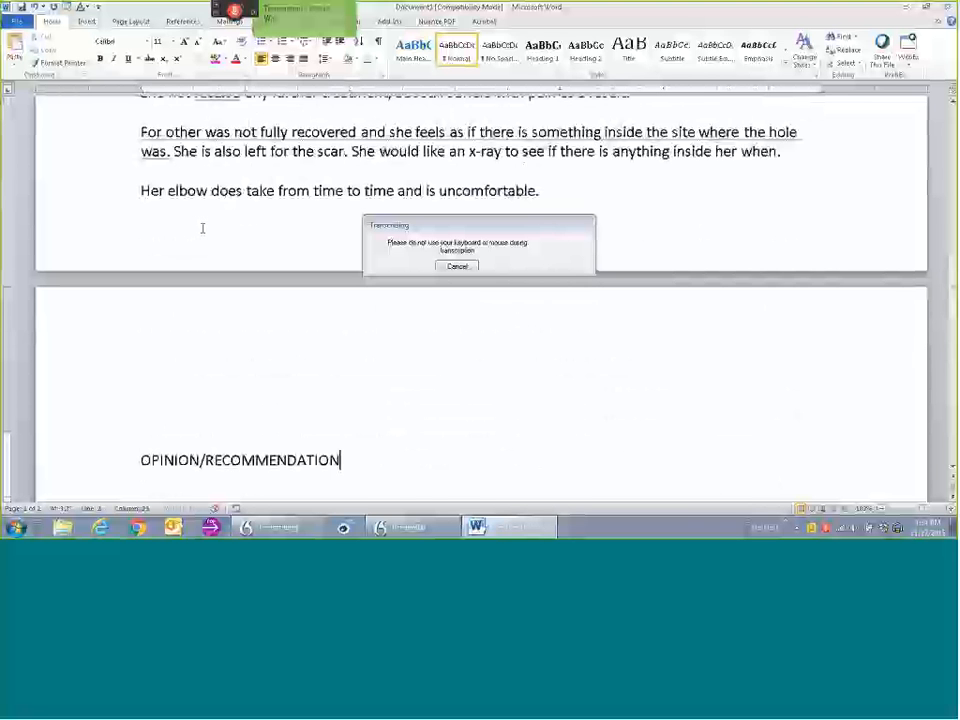
type("Your client understands that the accident book was completed and you will no doubt wish to obtain site of that. You will also, no doubt, put your client's employers to task")
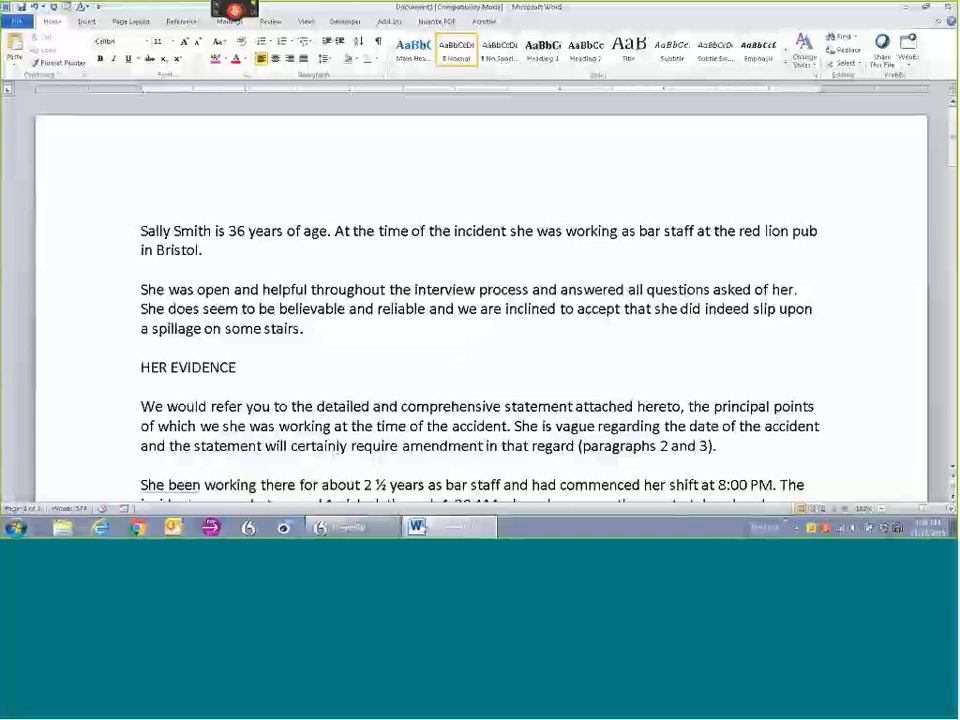
Step: Select the opening paragraph about Sally Smith's age and workplace for playback
left_click_drag(140, 232, 202, 248)
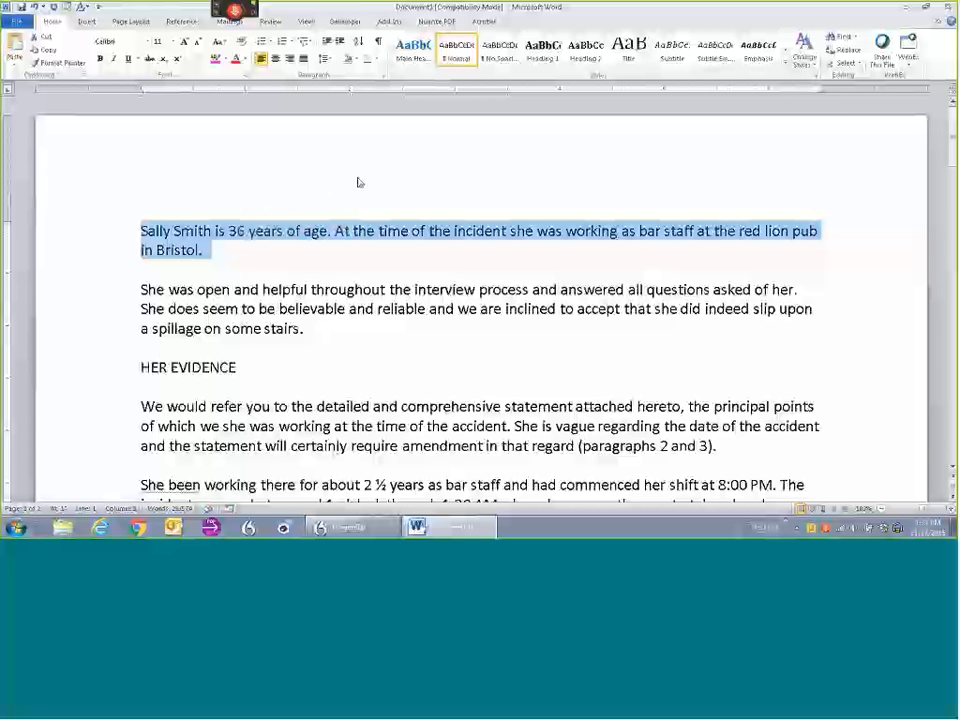
mouse_move(380, 176)
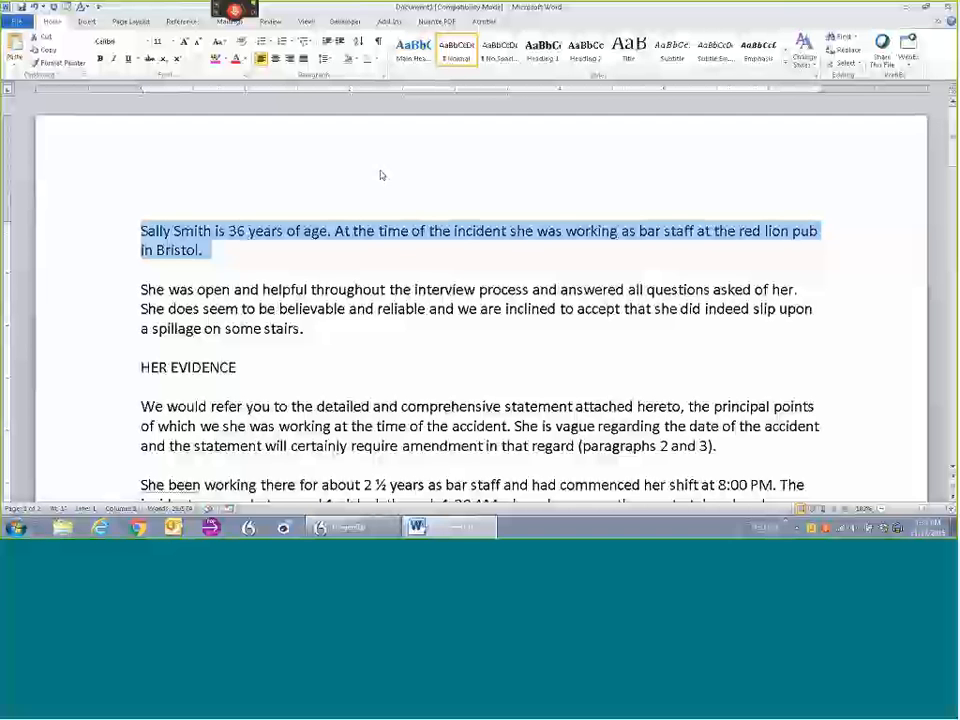
mouse_move(452, 190)
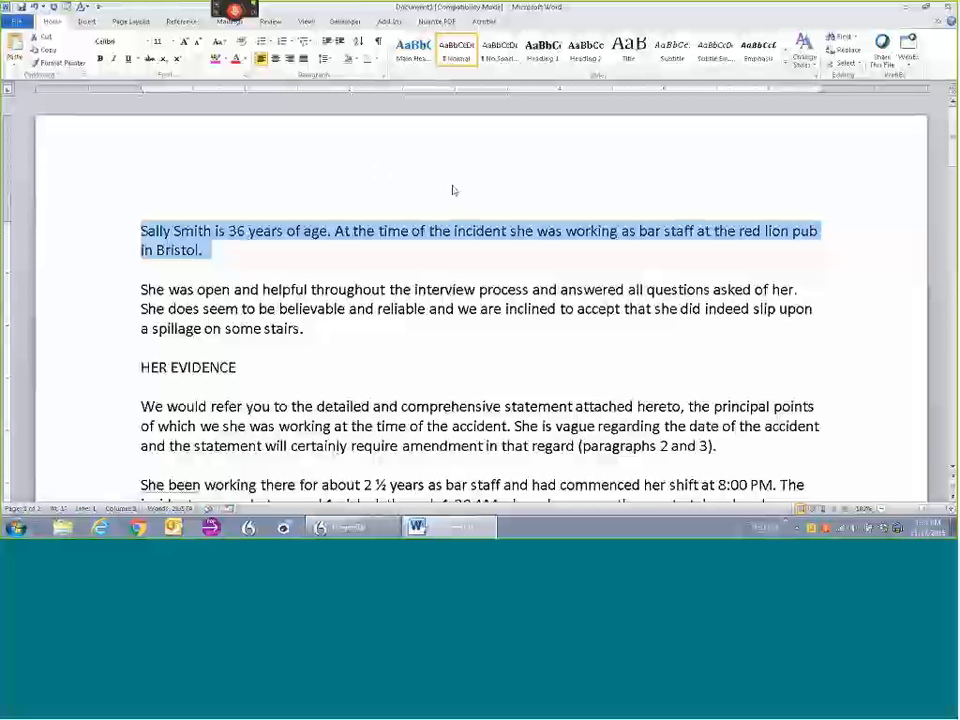
mouse_move(340, 200)
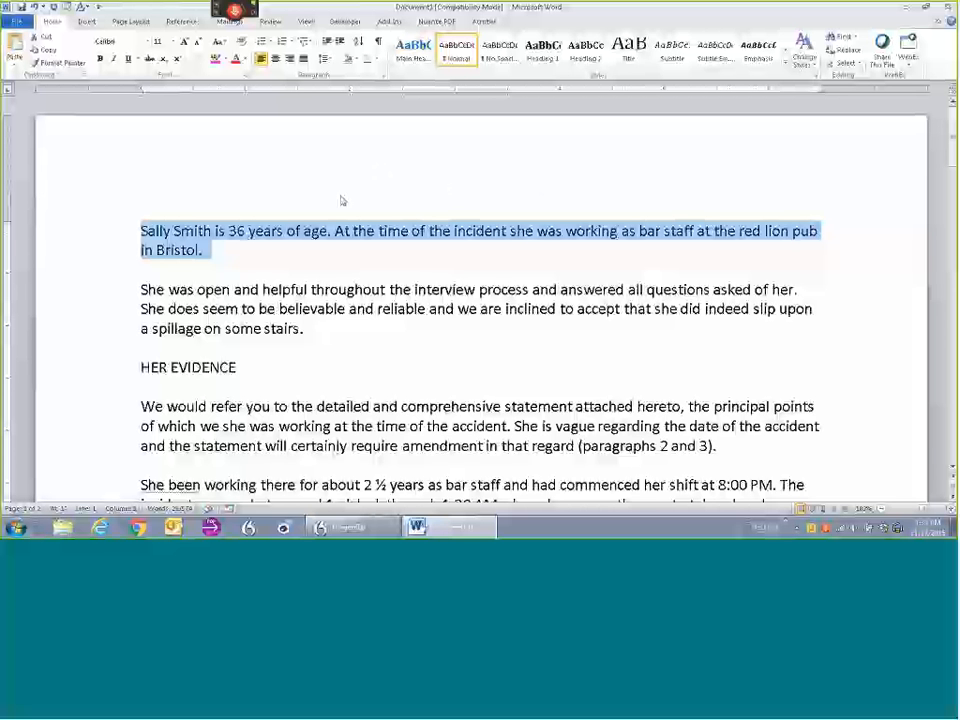
mouse_move(352, 192)
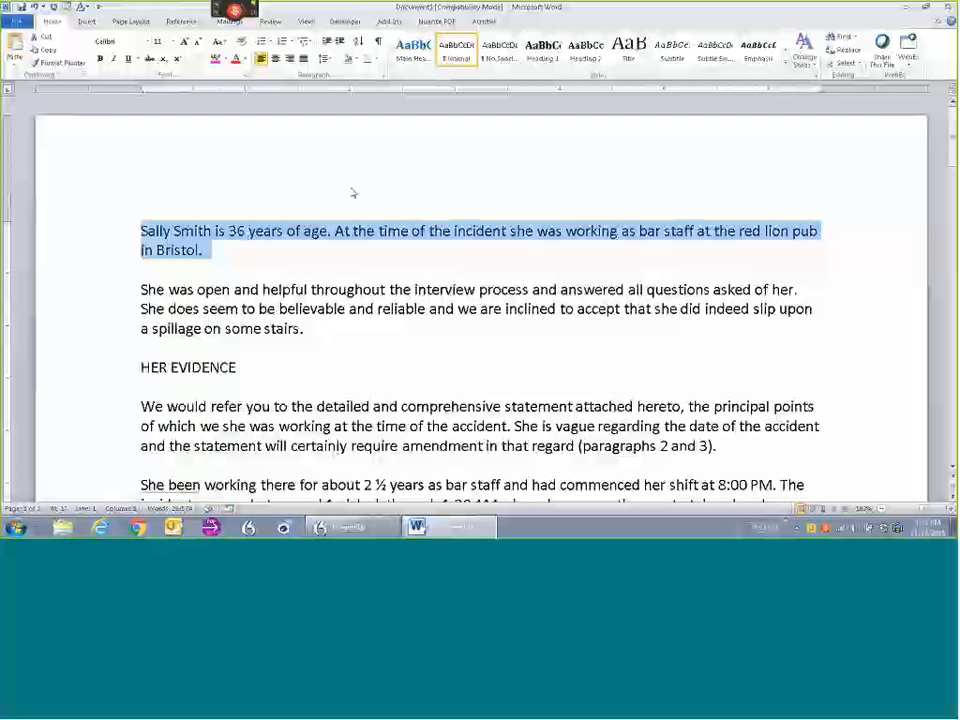
mouse_move(278, 152)
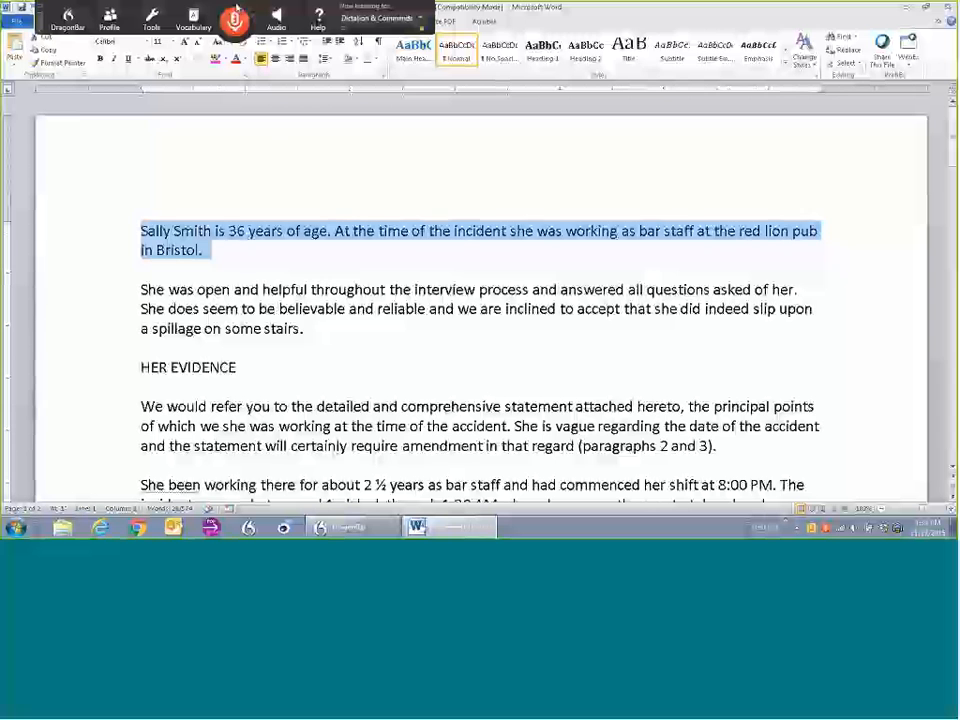
Step: Play back the opening paragraph with Read That and capitalize 'red lion pub' to 'Red Lion Pub'
left_click(276, 18)
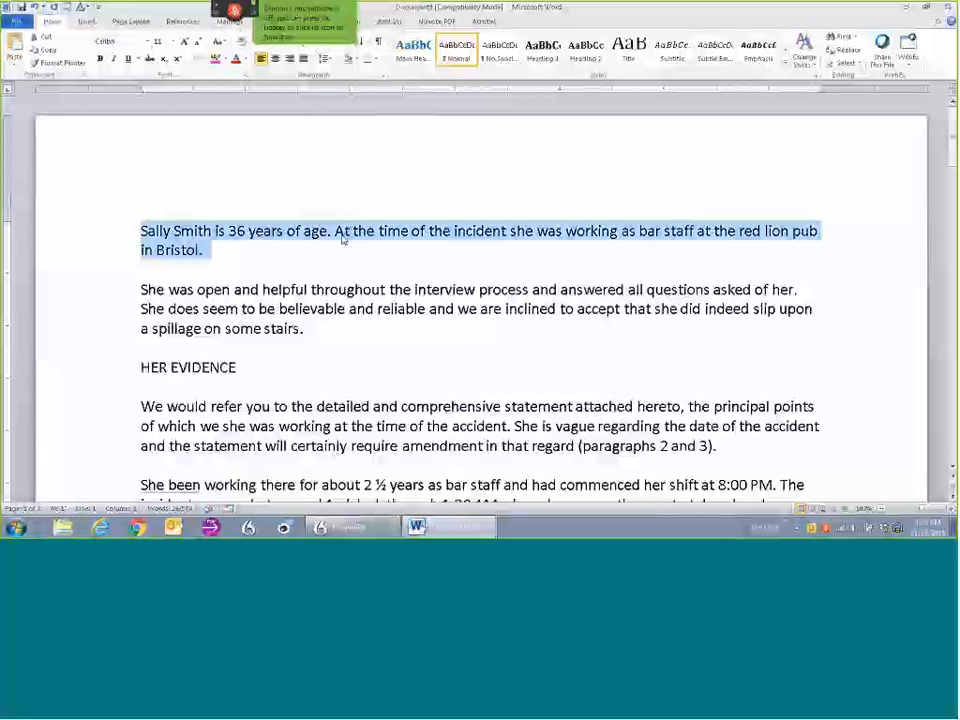
double_click(234, 232)
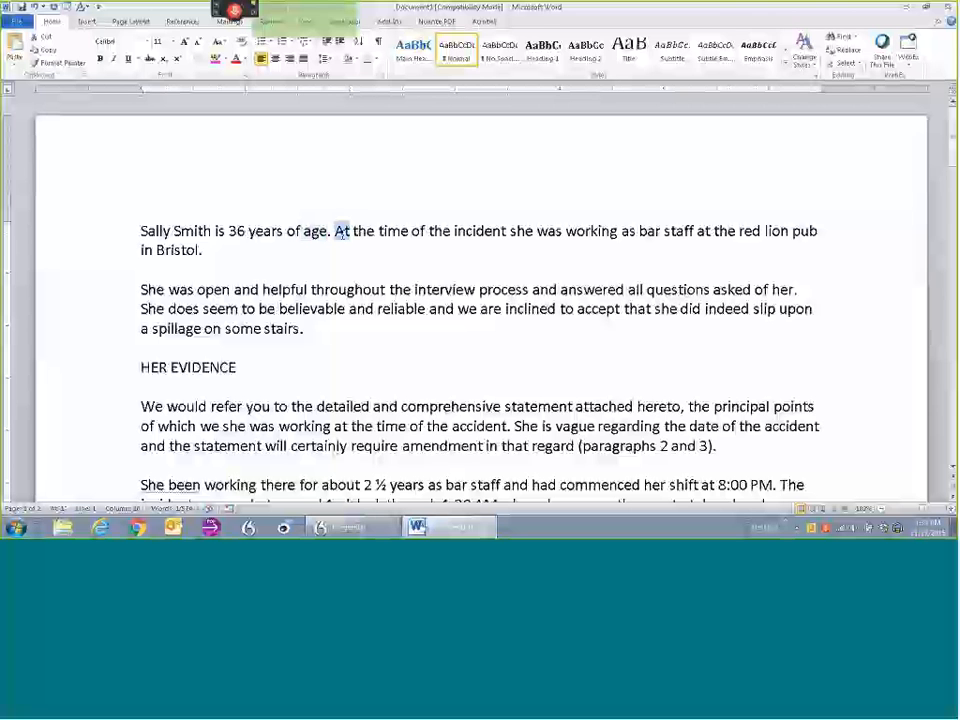
double_click(590, 232)
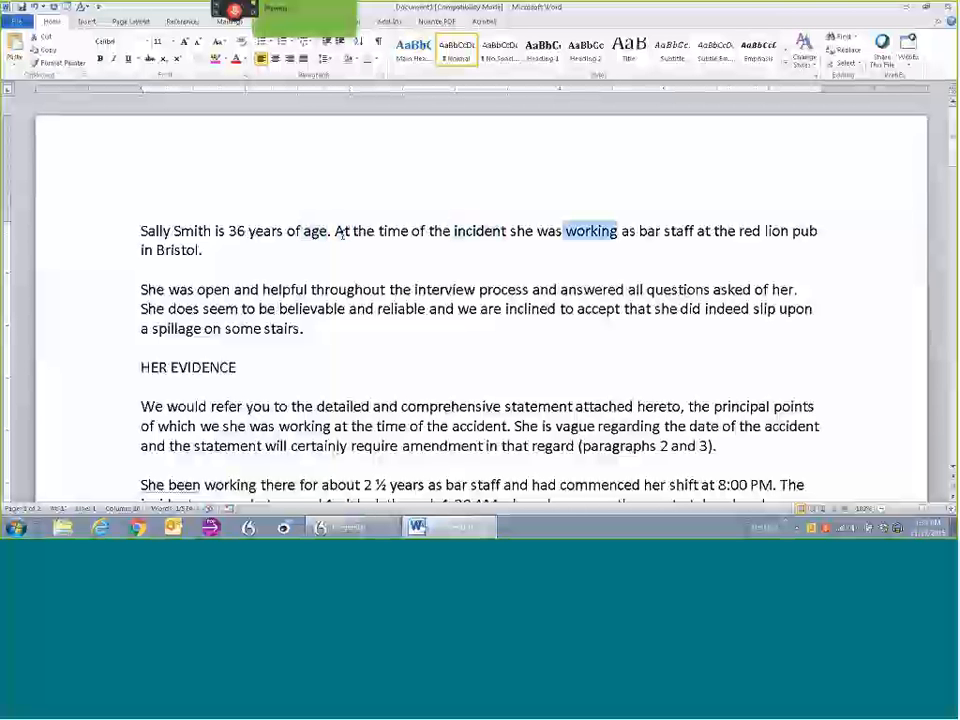
double_click(676, 232)
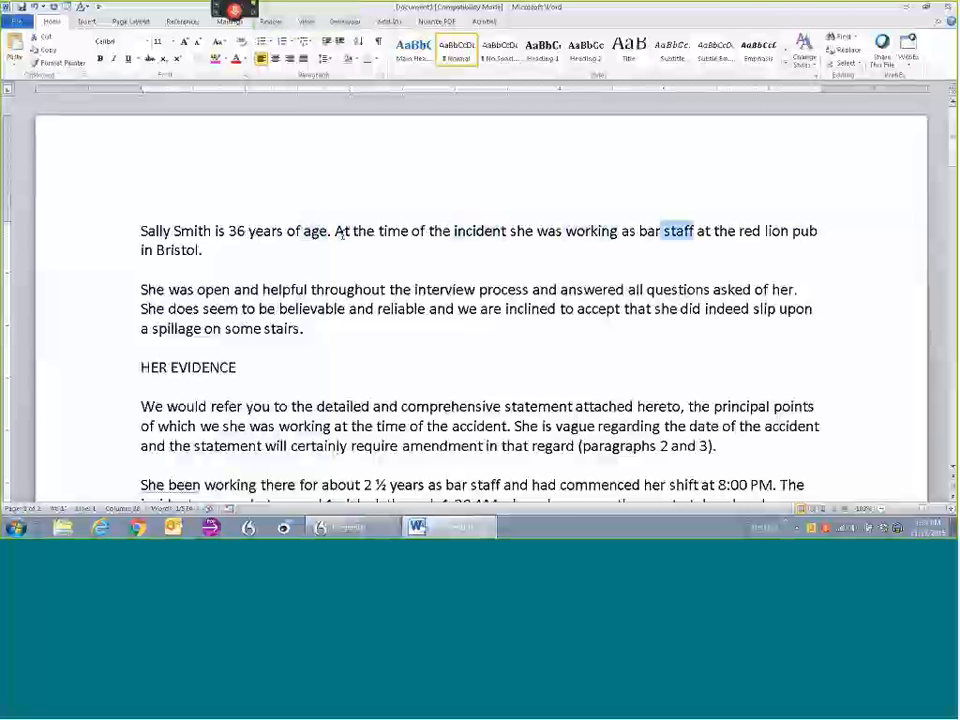
double_click(176, 250)
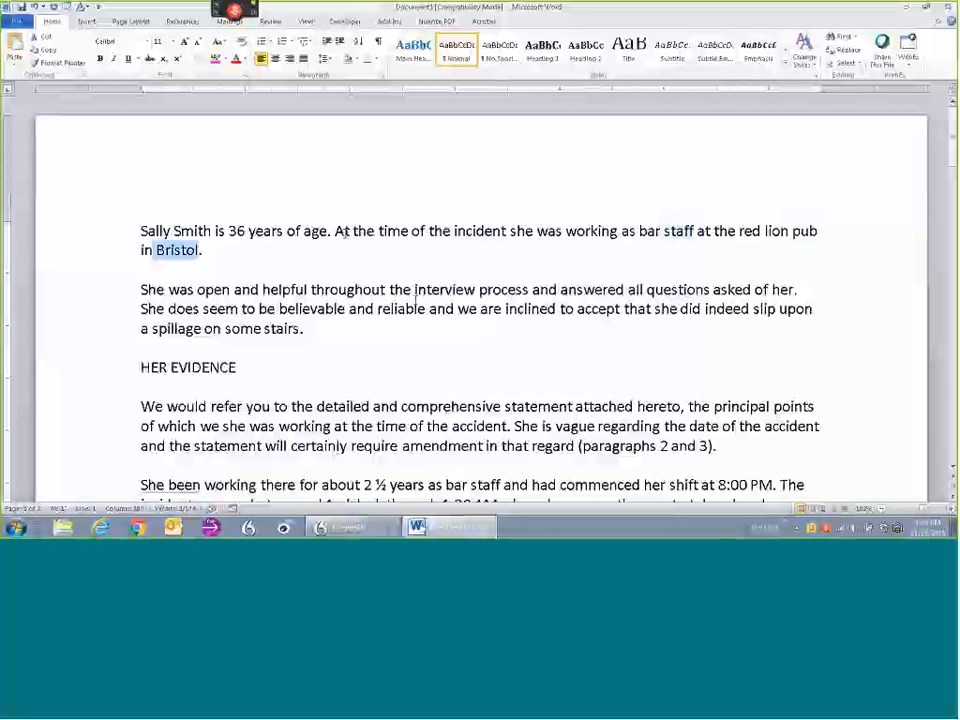
left_click(200, 250)
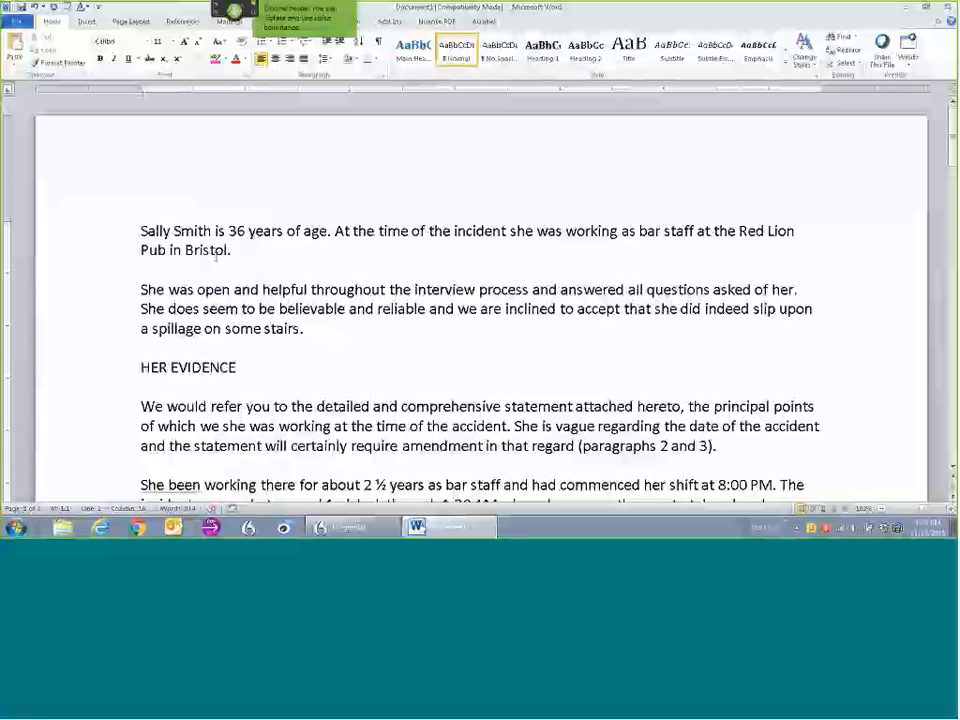
Step: Italicize 'Sally Smith', underline '36 years of age', then play the paragraph back
left_click_drag(228, 232, 326, 232)
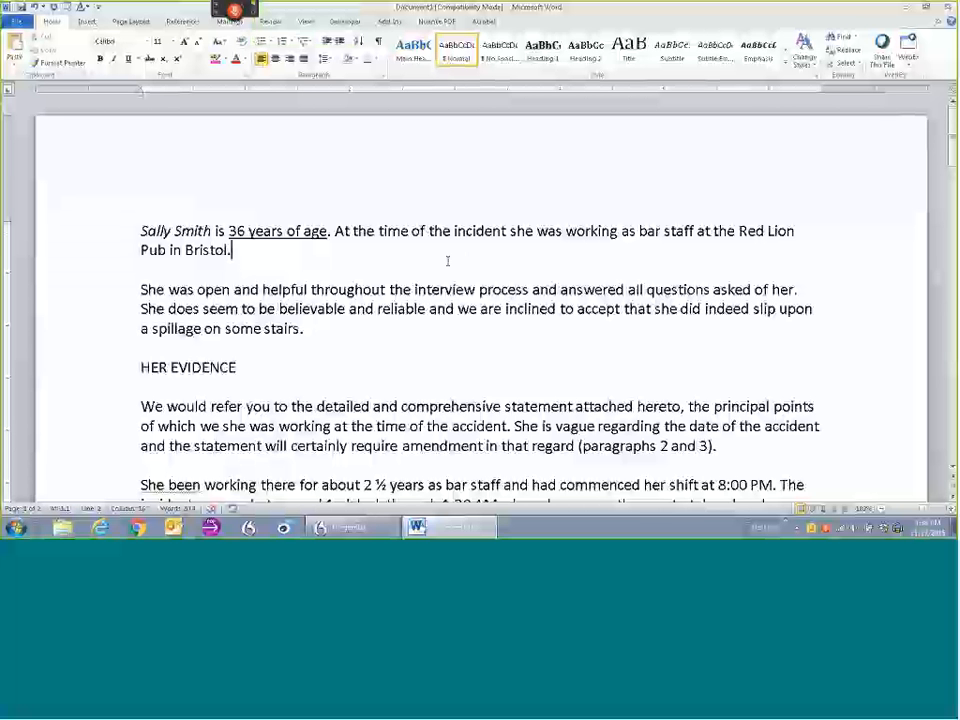
mouse_move(384, 200)
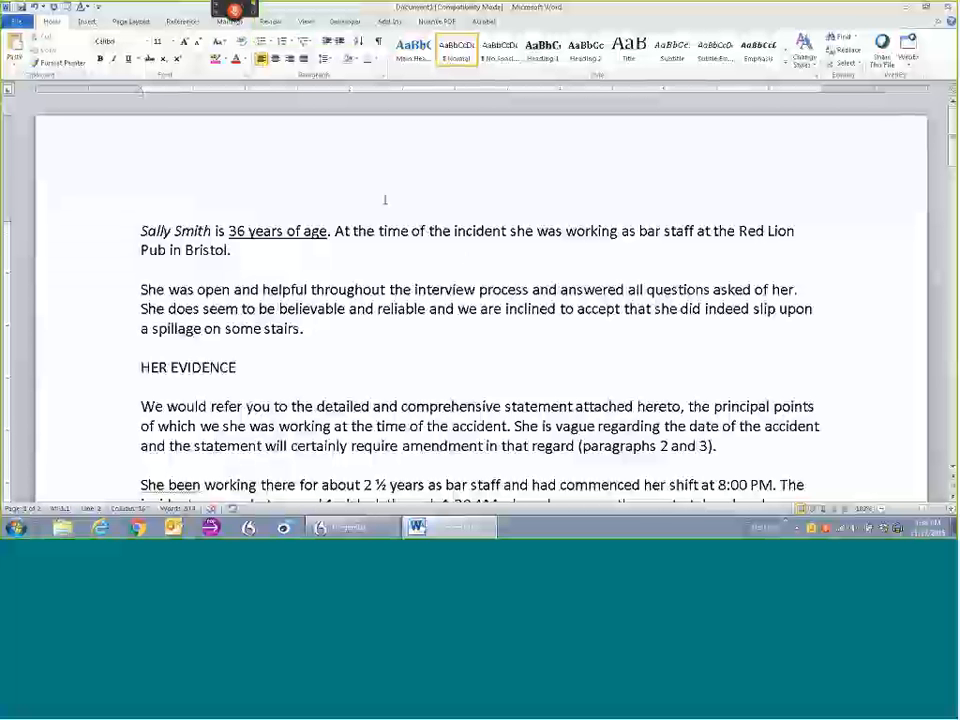
left_click(232, 250)
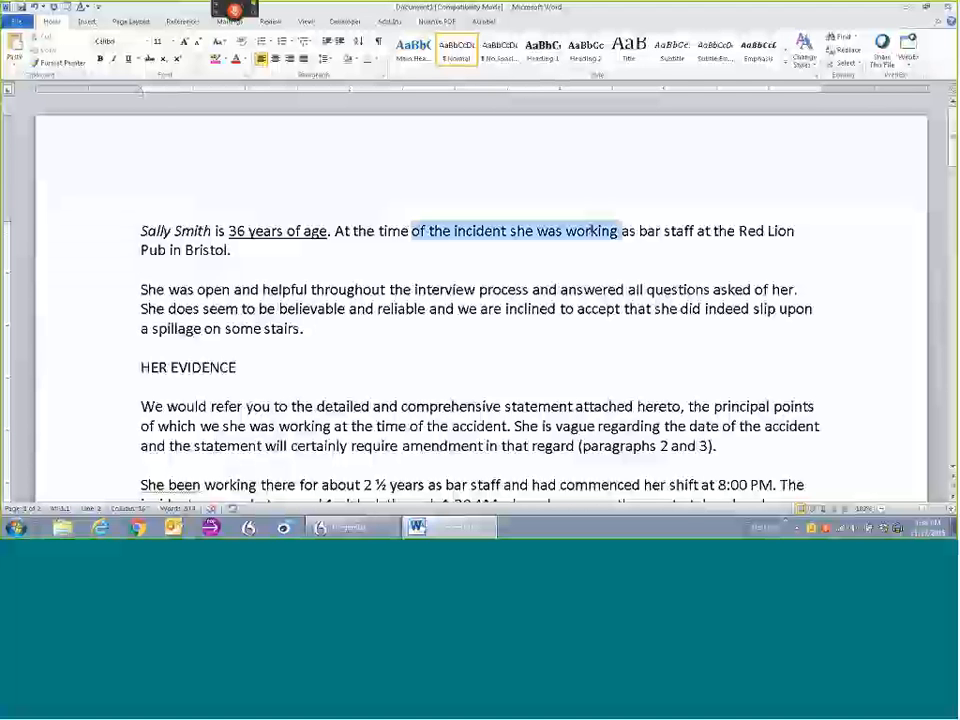
left_click(276, 18)
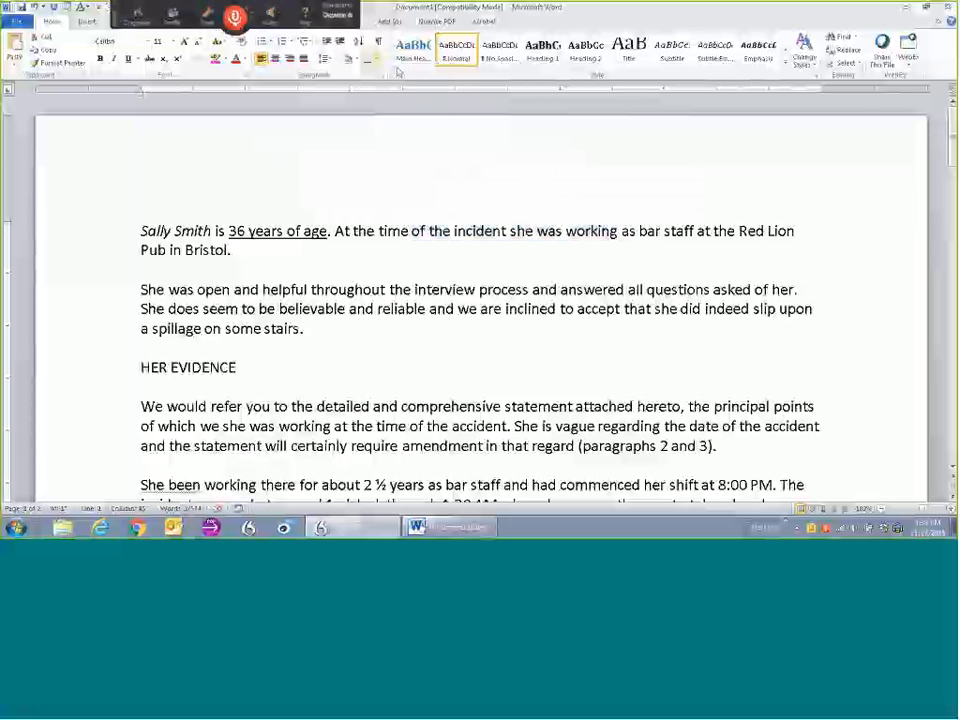
double_click(590, 230)
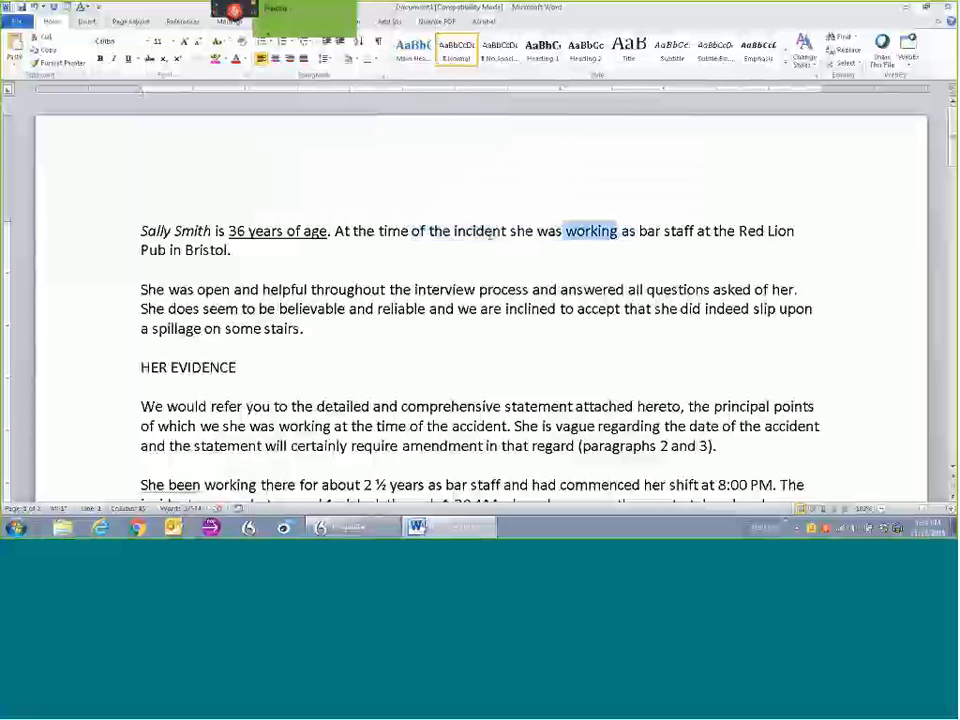
double_click(720, 232)
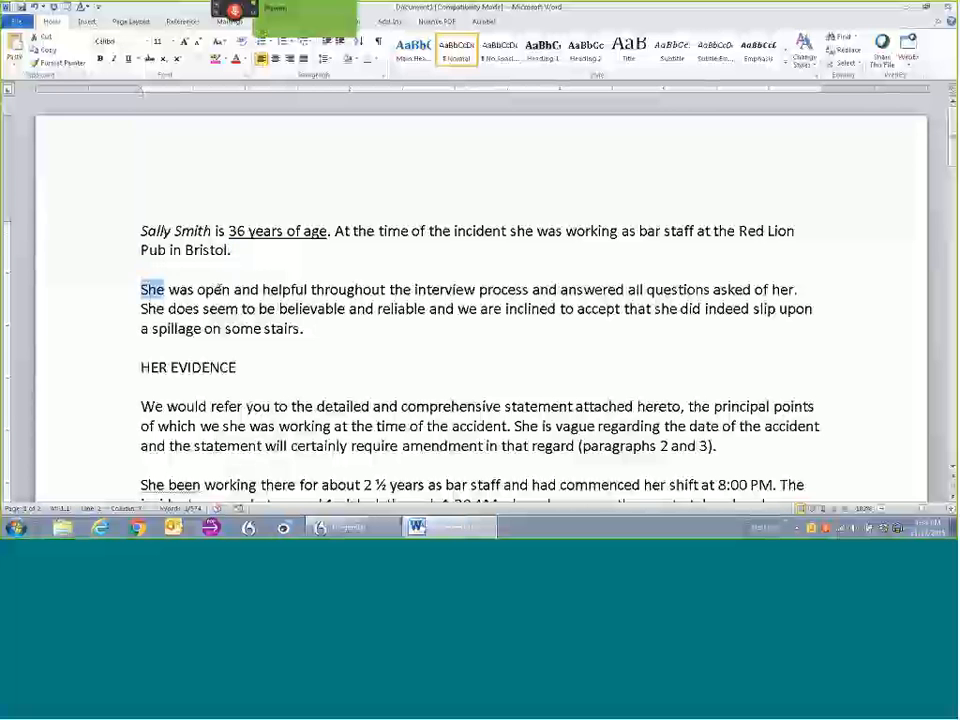
double_click(284, 288)
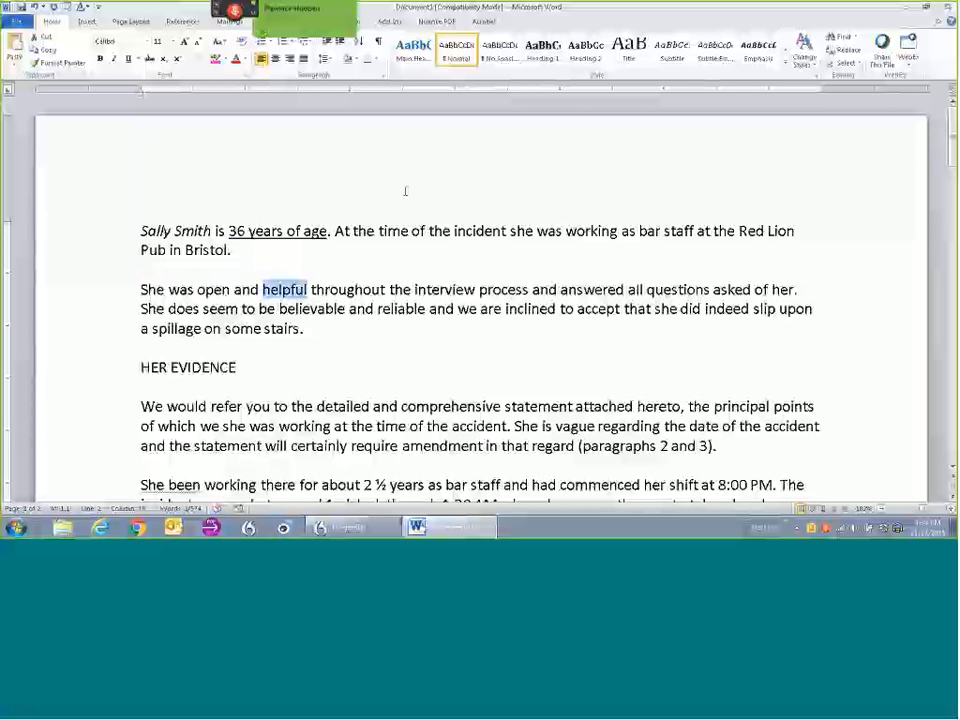